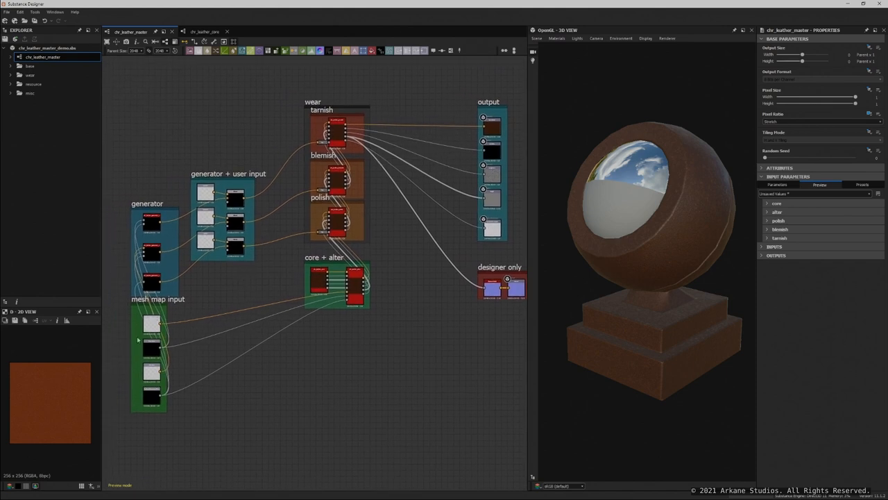
mouse_move(149, 253)
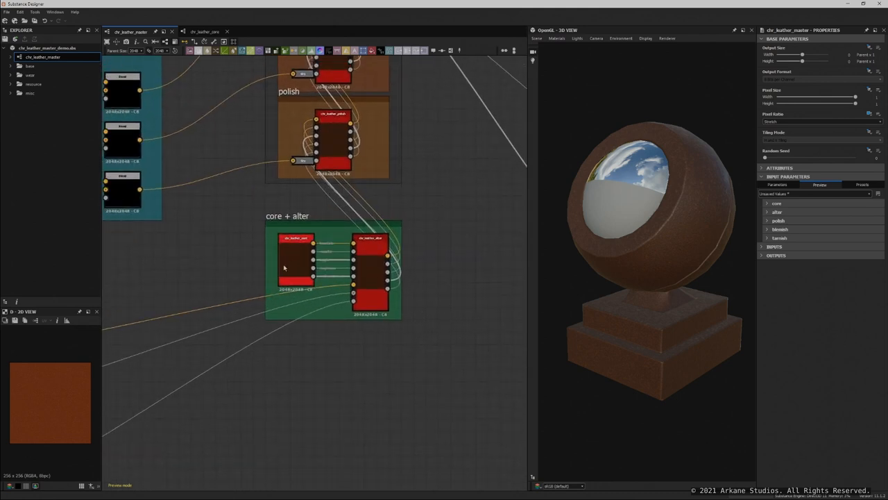
Select the core leather node, then switch to the chr_leather_core graph tab
click(295, 261)
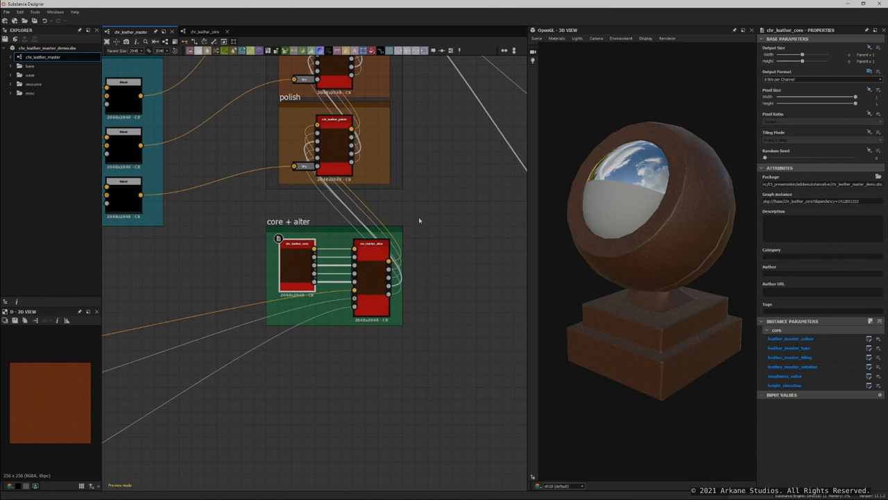
mouse_move(370, 208)
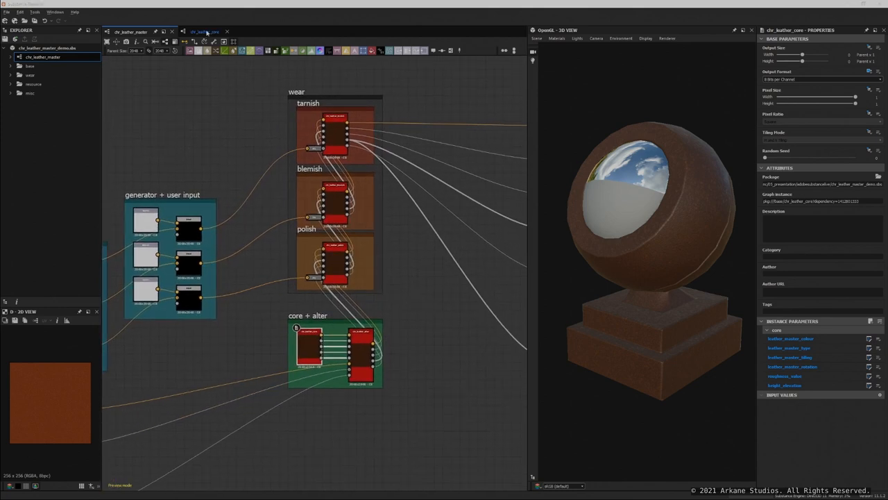
click(201, 32)
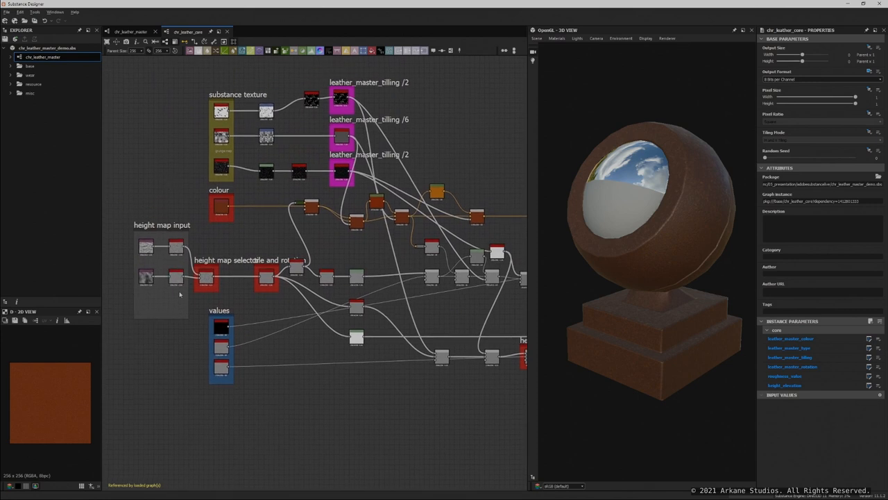
mouse_move(169, 253)
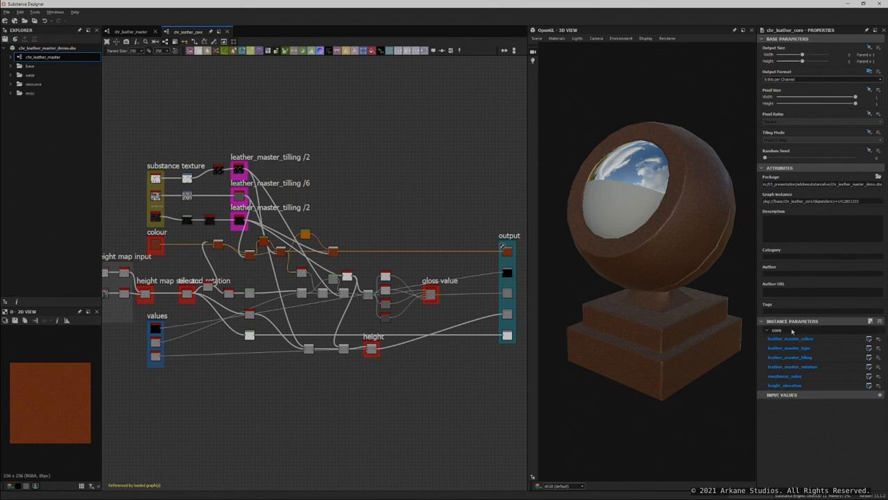
Return to the chr_leather_master graph and select the alter node in the core group
click(130, 31)
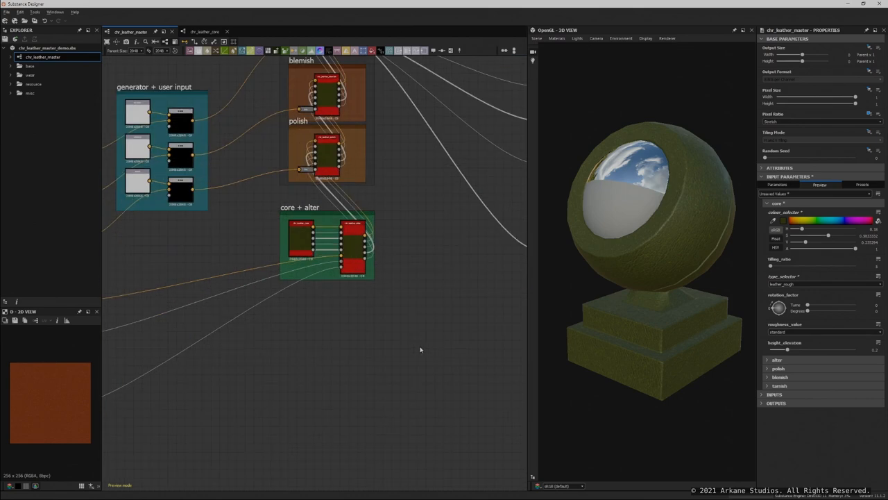
click(353, 246)
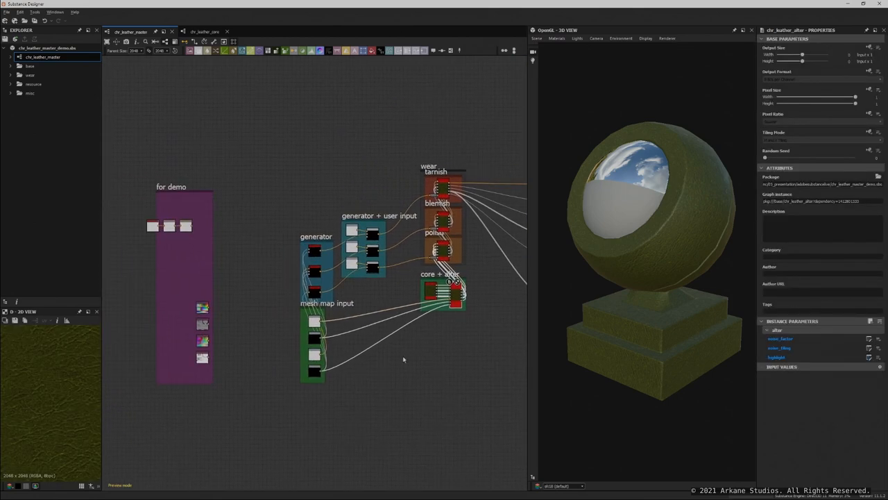
Bring the master nodes into view and raise alter noise_factor and noise_tiling
drag(203, 307, 444, 298)
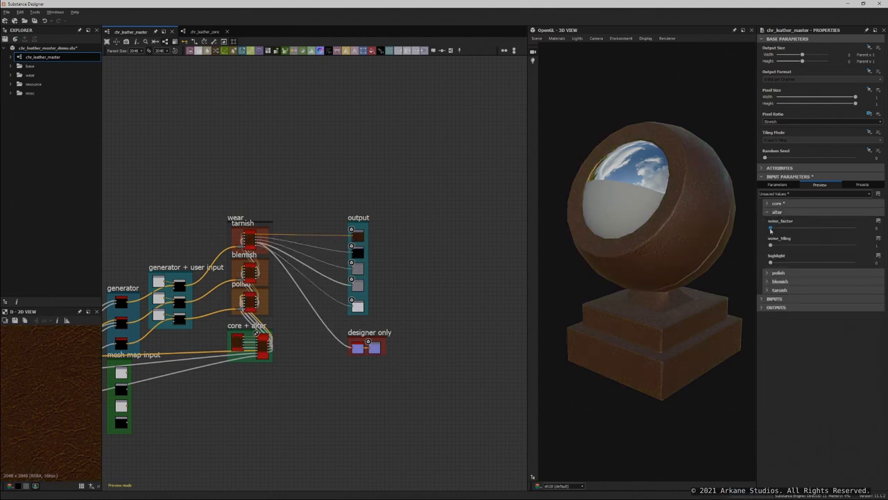
drag(770, 228, 838, 227)
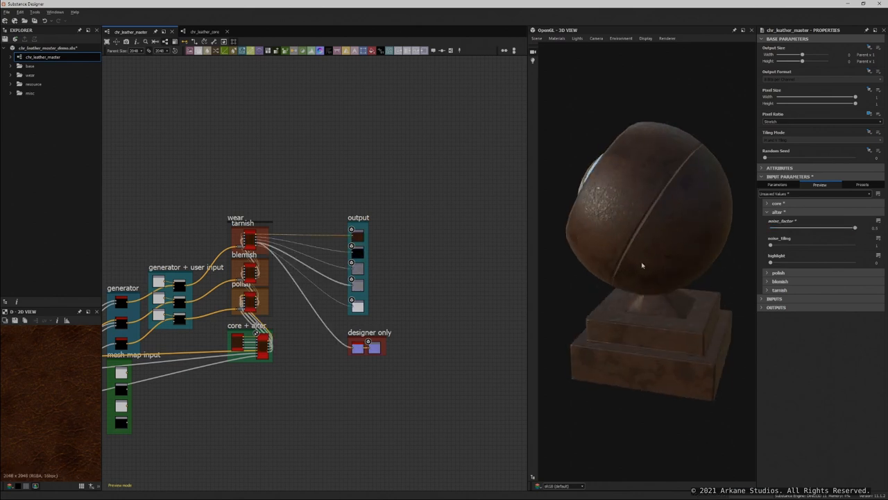
mouse_move(657, 268)
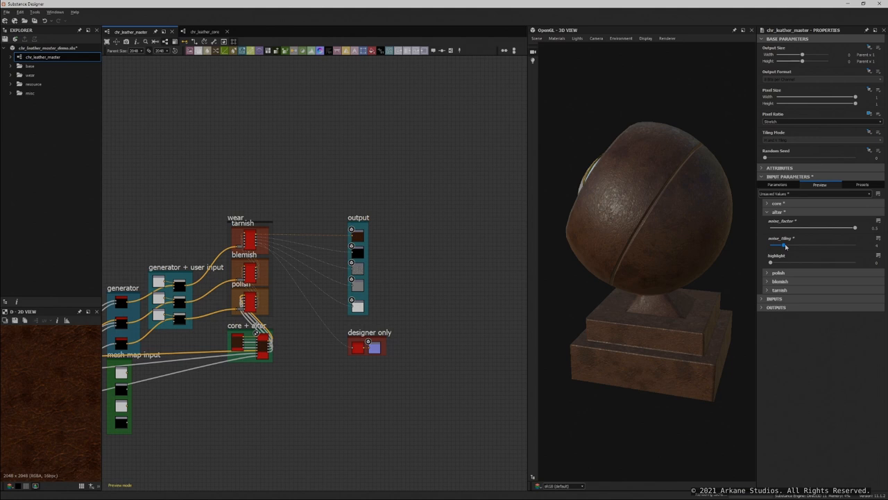
drag(785, 246, 778, 246)
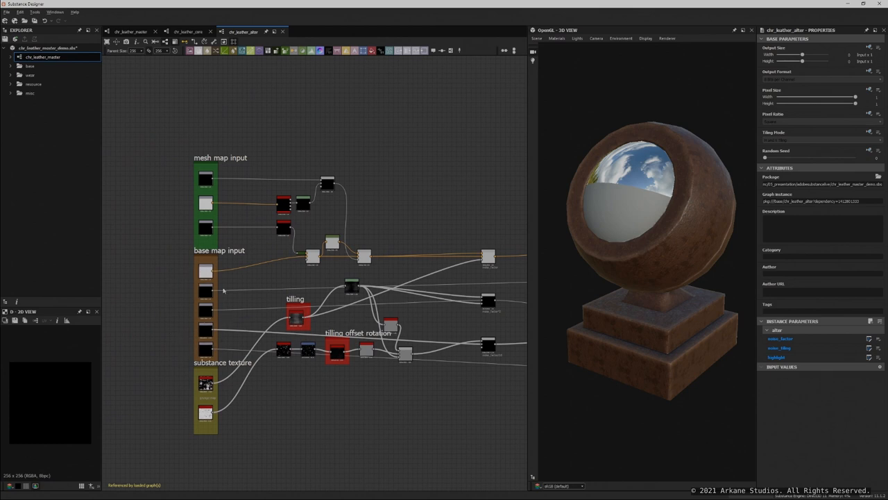
mouse_move(222, 373)
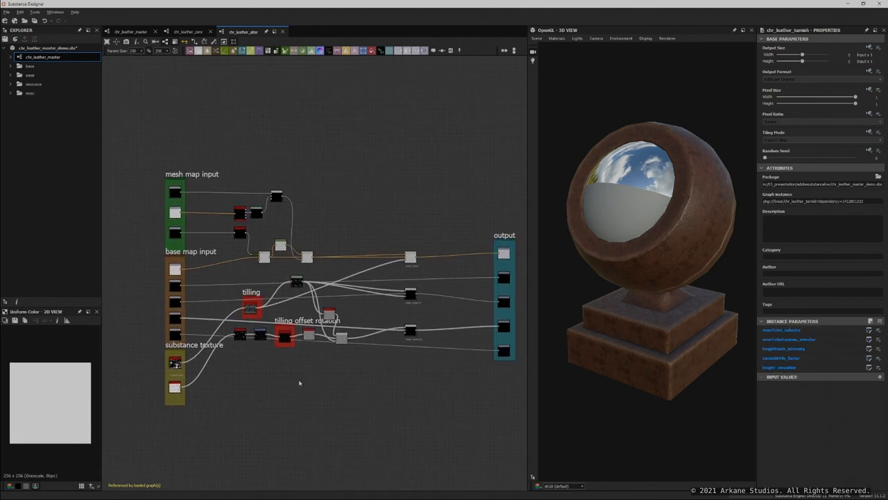
Return from the chr_leather_alter graph to the chr_leather_master tab
click(130, 31)
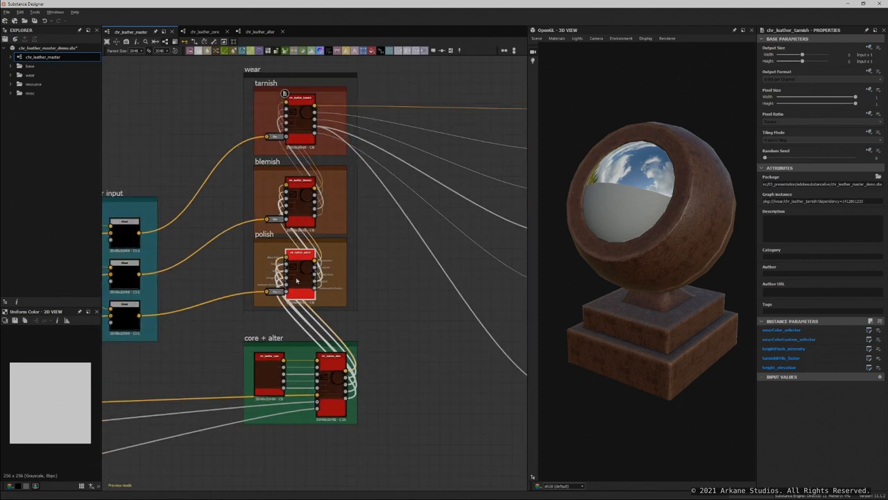
Max the polish grunge_intensity, orbit the preview, and right-click the polish generator node
click(300, 271)
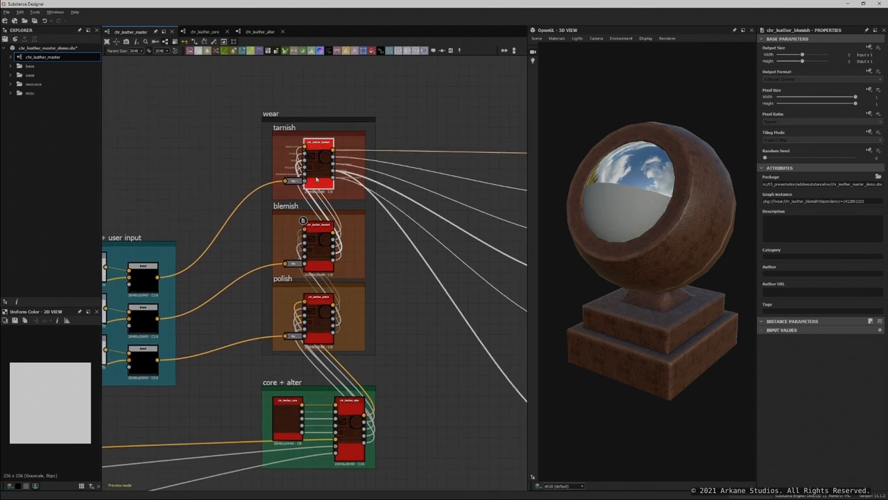
click(318, 159)
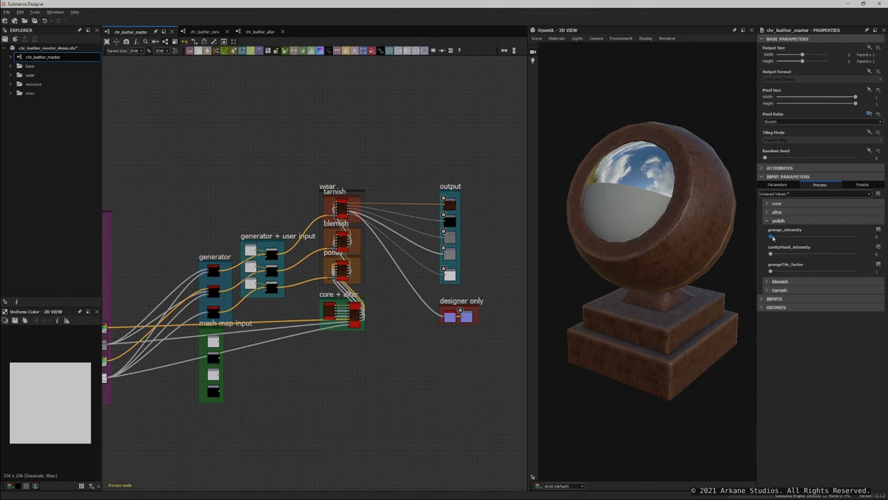
drag(773, 236, 854, 237)
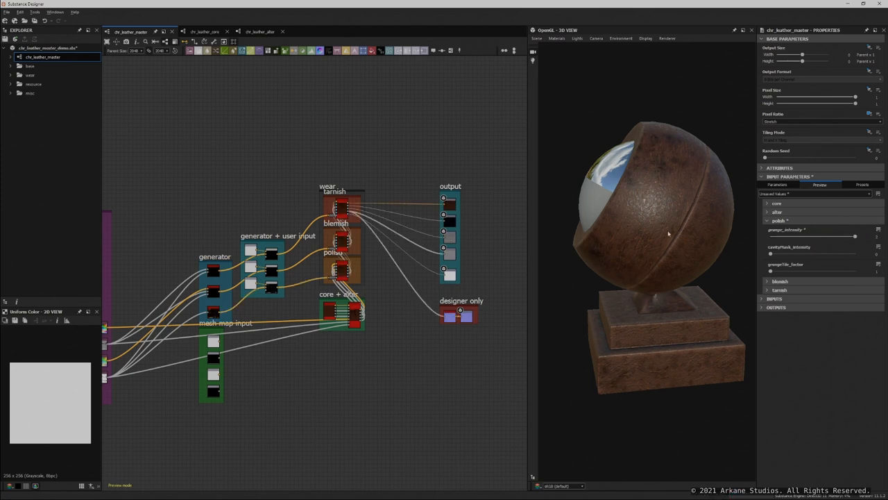
drag(669, 234, 652, 270)
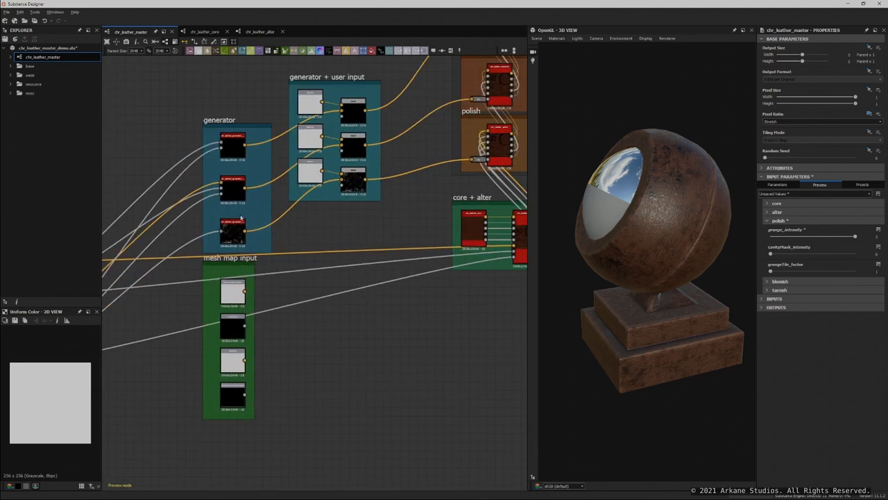
click(232, 233)
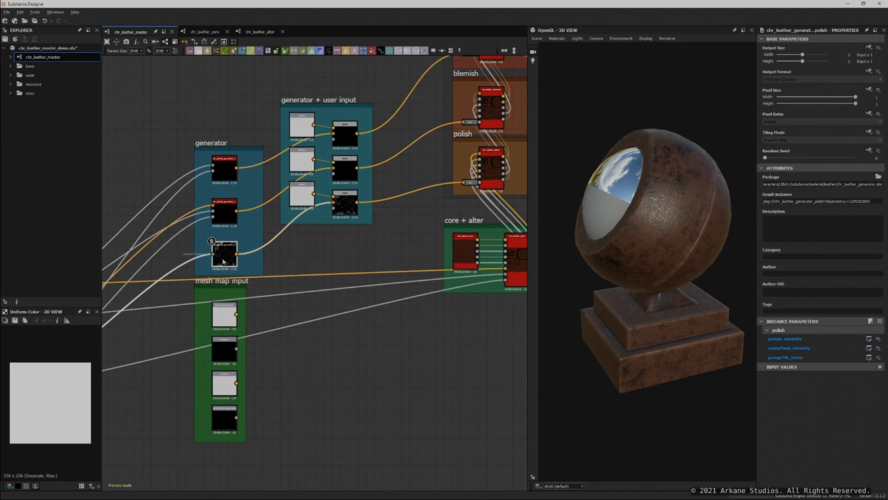
right_click(224, 255)
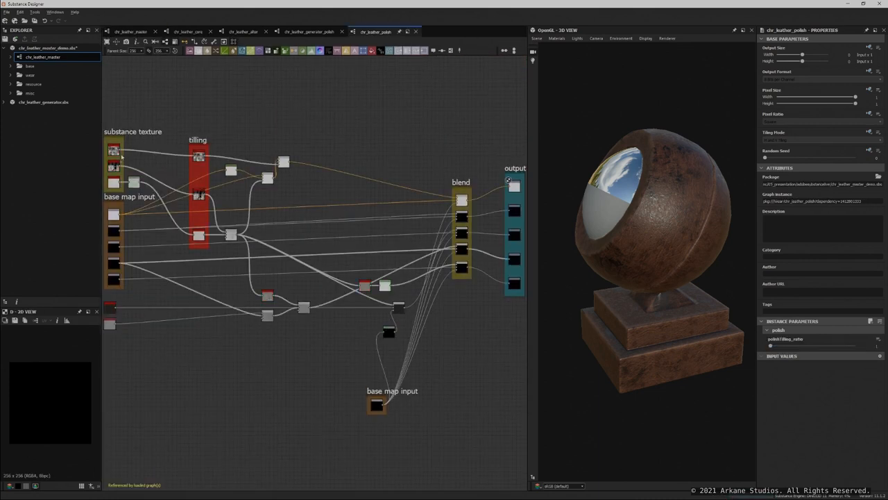
mouse_move(362, 382)
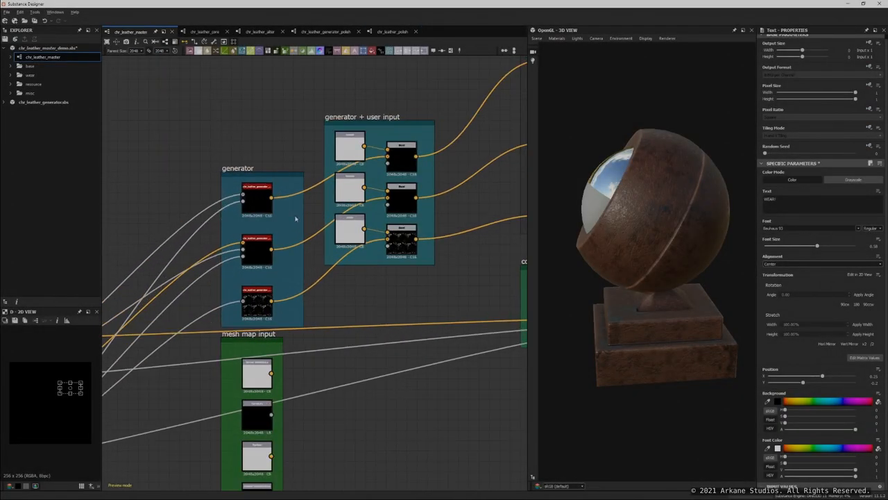
Select the Blend node feeding polish and adjust the WEAR Font Color slider
click(349, 229)
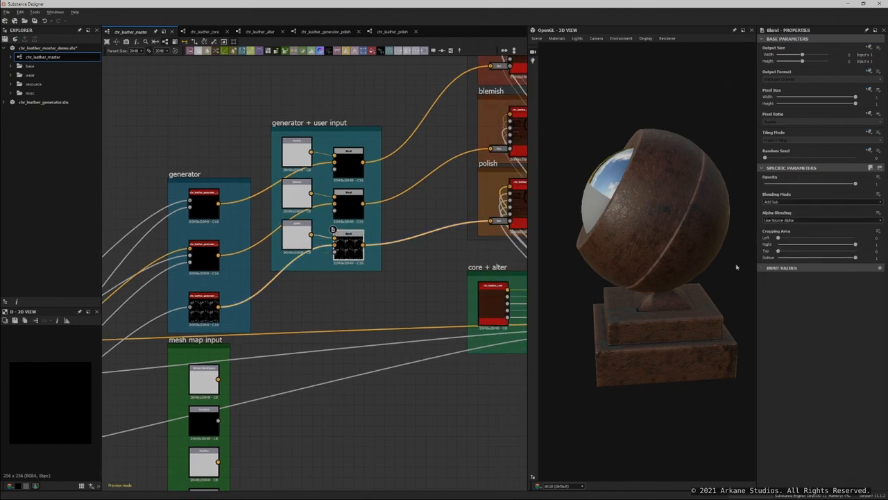
mouse_move(388, 293)
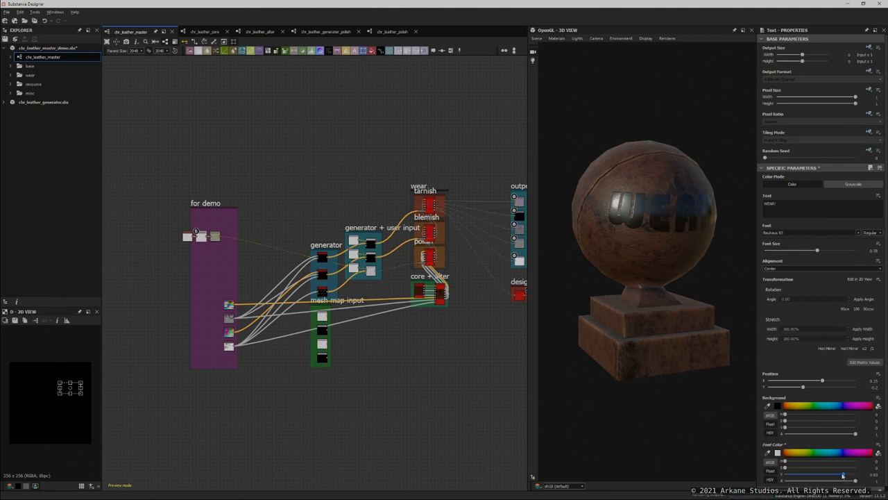
drag(843, 476, 826, 476)
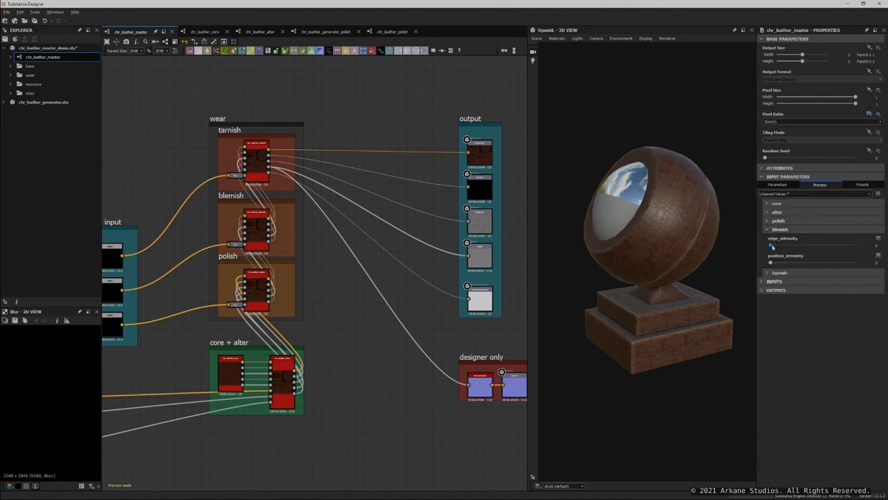
Raise blemish edge_intensity, adjust position_intensity, then drag edge intensity back down
drag(767, 245, 841, 245)
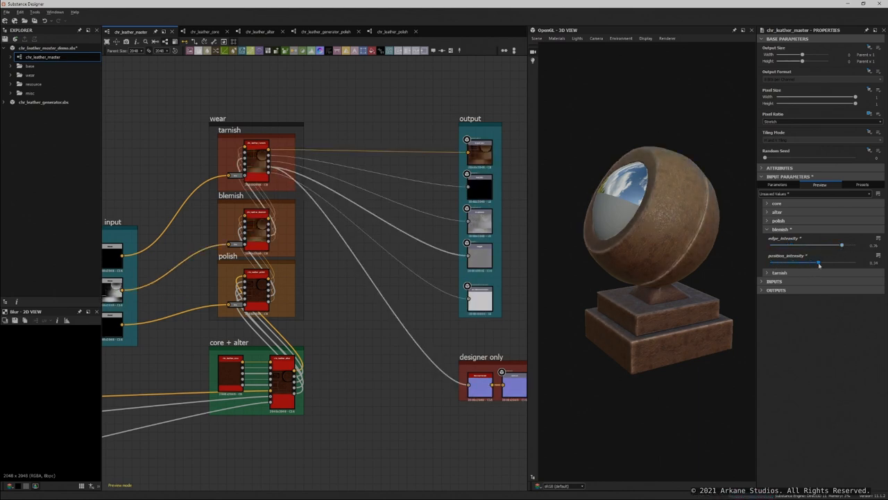
drag(819, 262, 787, 262)
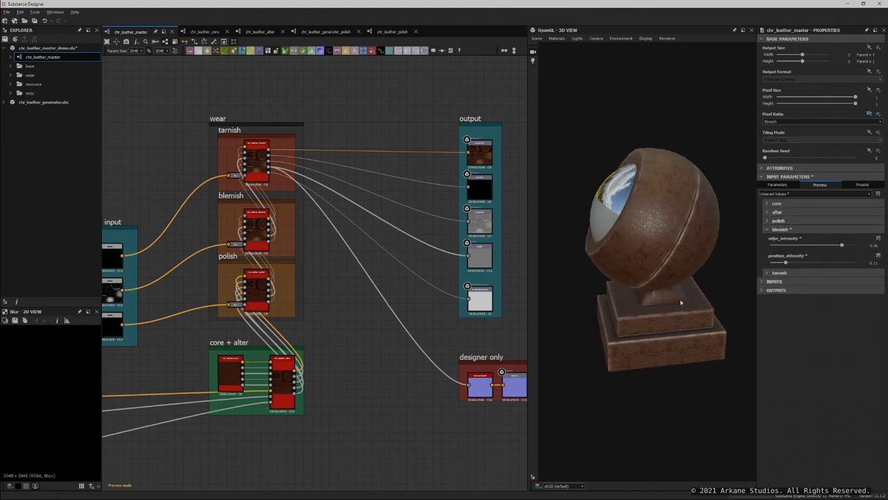
drag(842, 245, 780, 244)
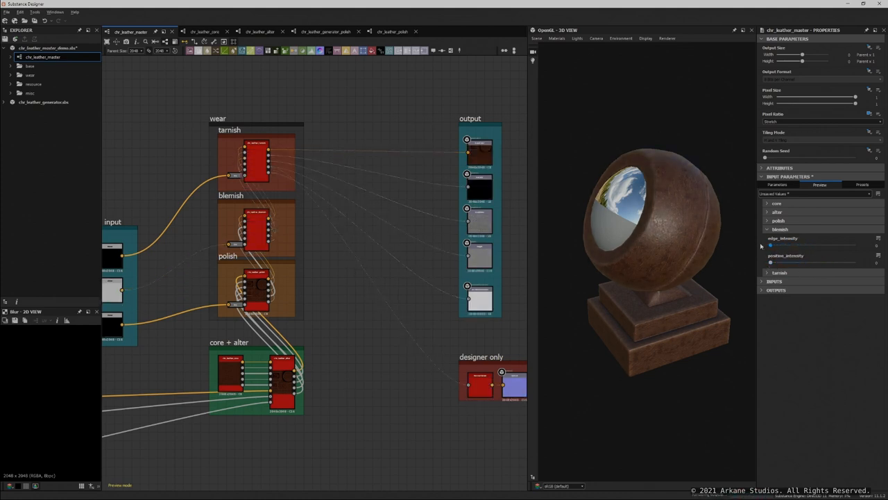
Expand tarnish, raise edge_intensity, and raise then fine-tune grunge_intensity
click(778, 238)
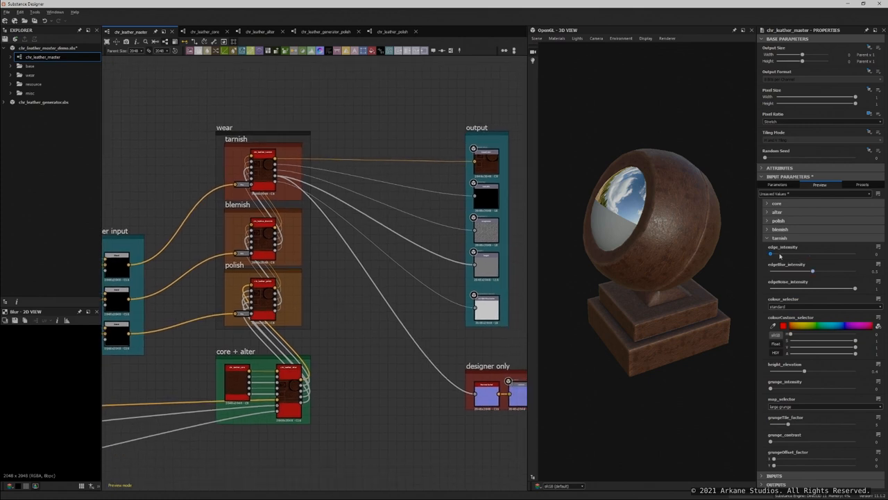
drag(770, 254, 833, 254)
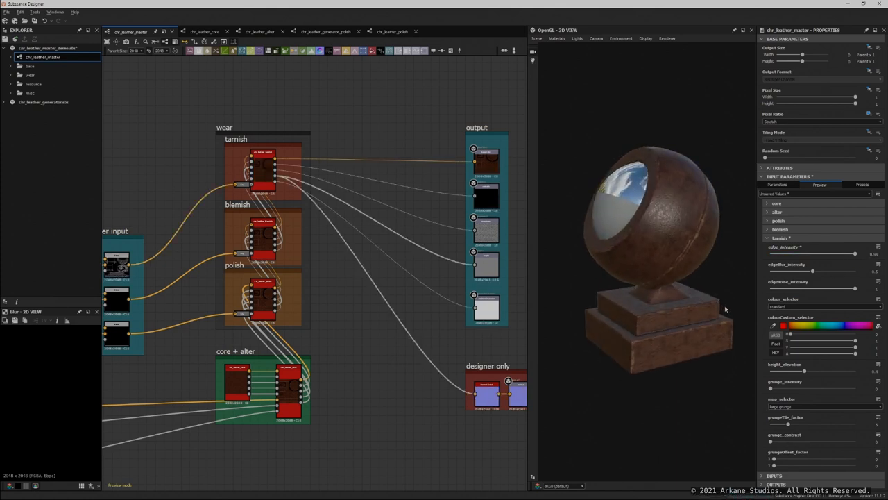
drag(770, 388, 829, 388)
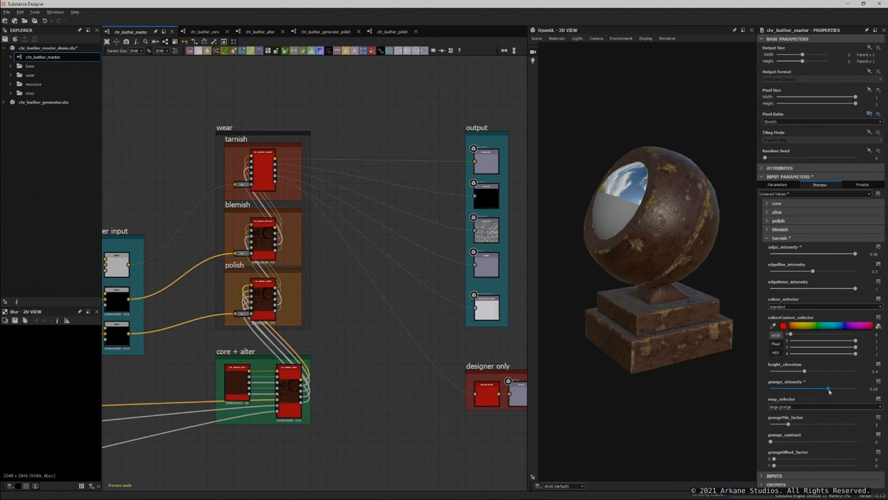
drag(829, 388, 806, 388)
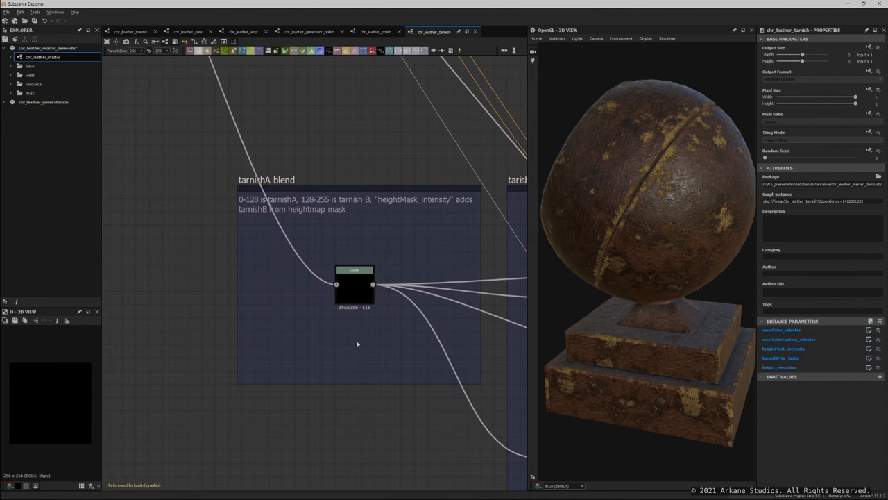
mouse_move(411, 356)
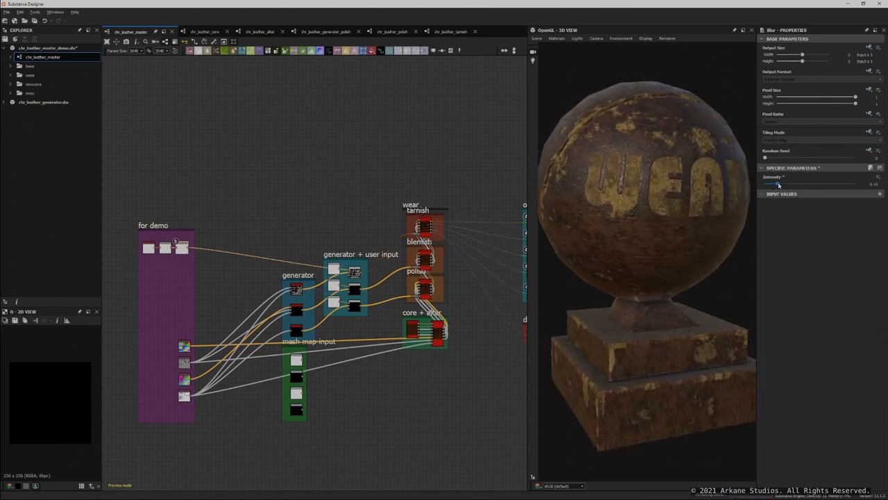
Push the demo wear mask's Blur Intensity up to about 0.85
drag(766, 184, 812, 184)
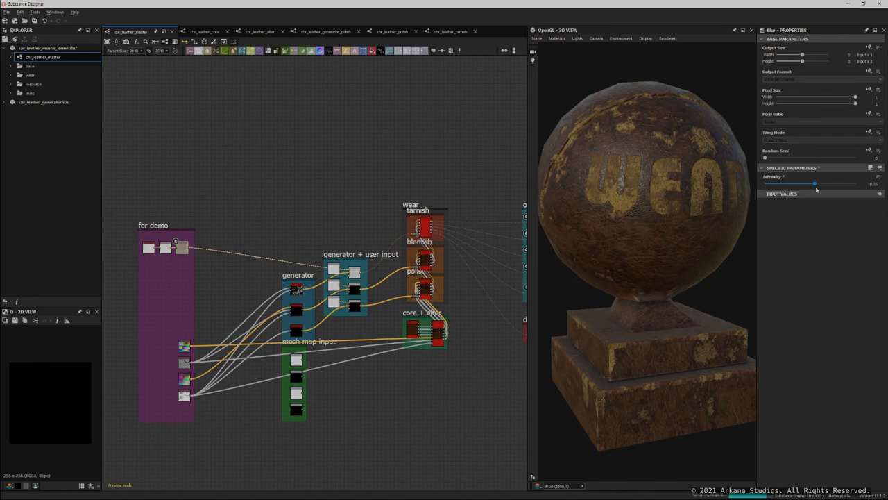
drag(813, 184, 839, 184)
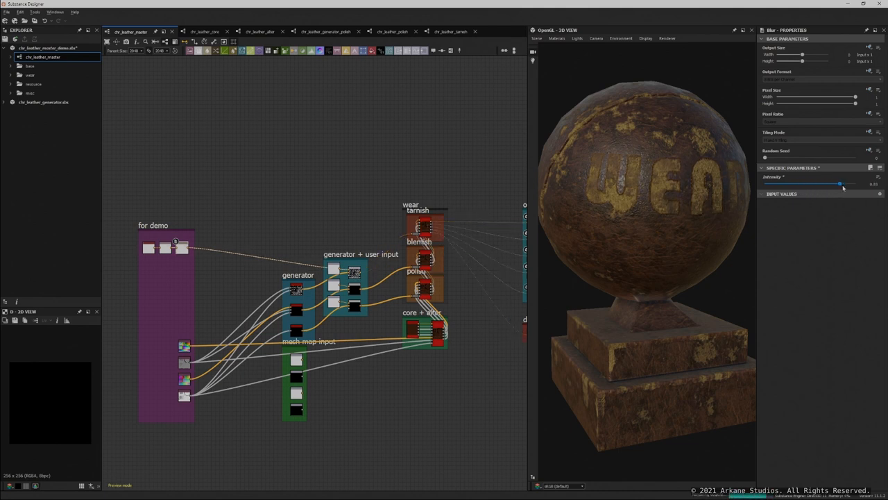
drag(839, 184, 854, 184)
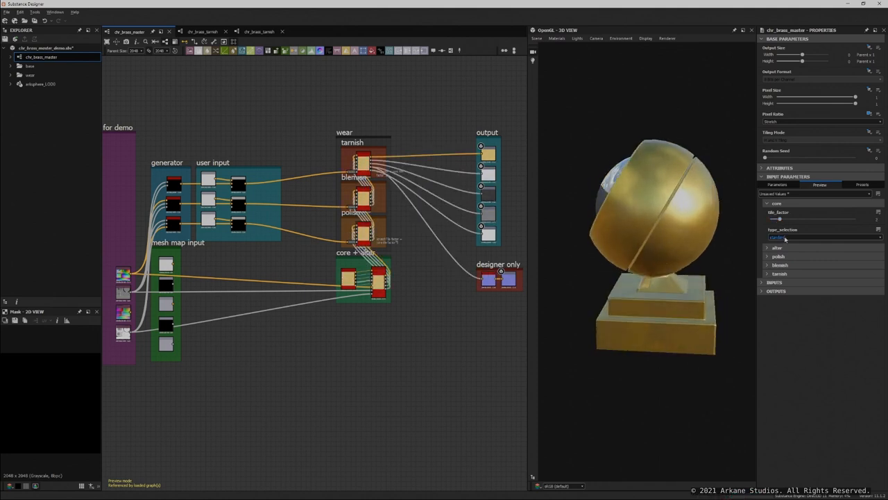
Set the brass core type to smooth and raise blemish and tarnish grunge_intensity
click(822, 237)
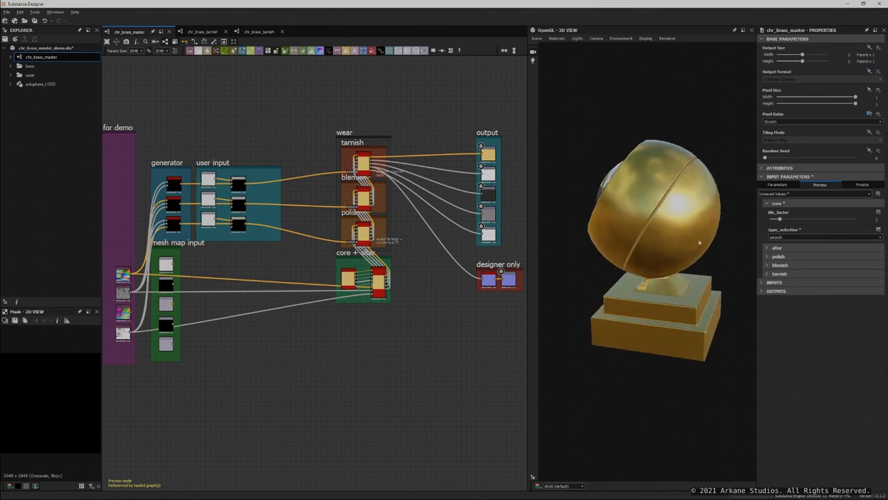
click(767, 248)
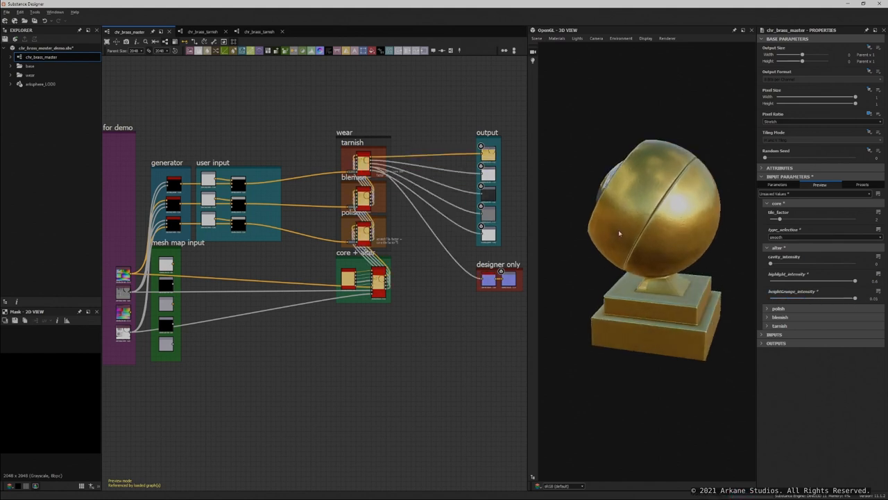
click(778, 308)
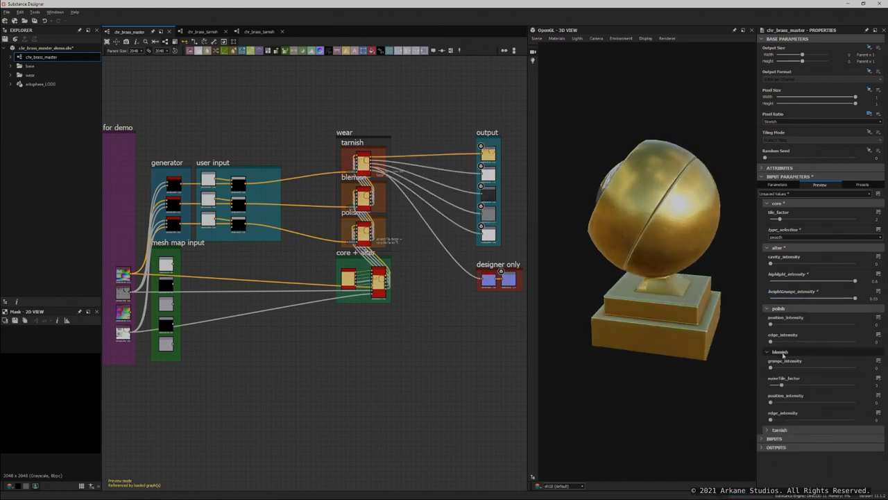
drag(769, 368, 821, 368)
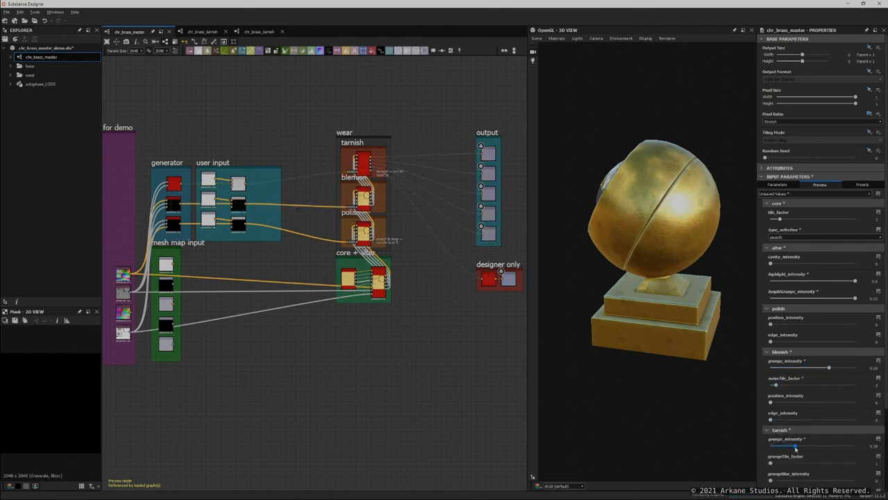
drag(794, 446, 826, 446)
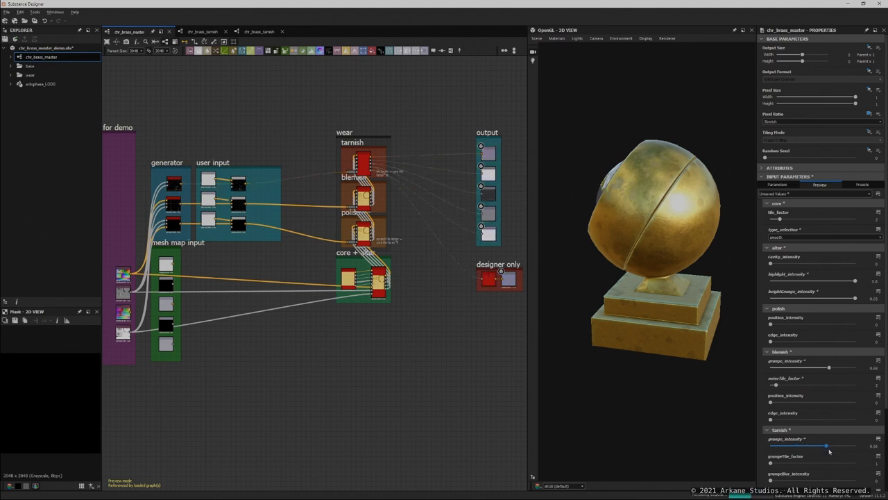
drag(829, 445, 844, 445)
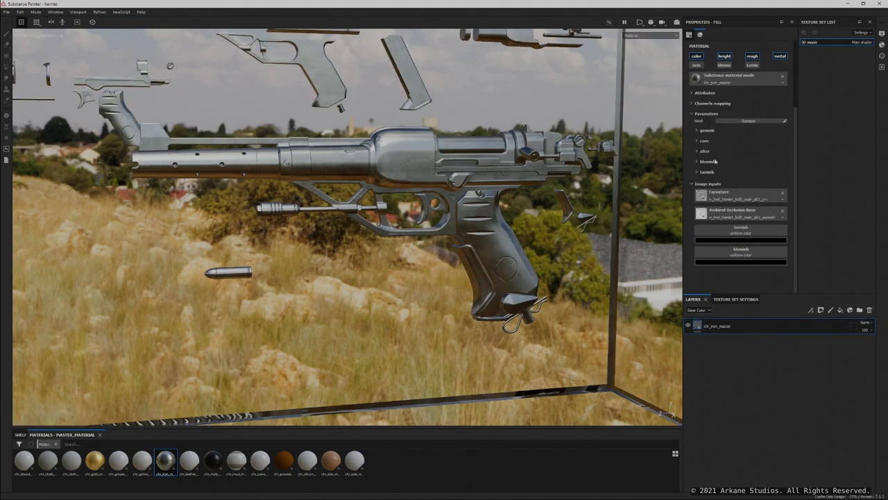
Lower the iron material's core aging intensity, adjust an alter slider, and expand tarnish settings
click(704, 140)
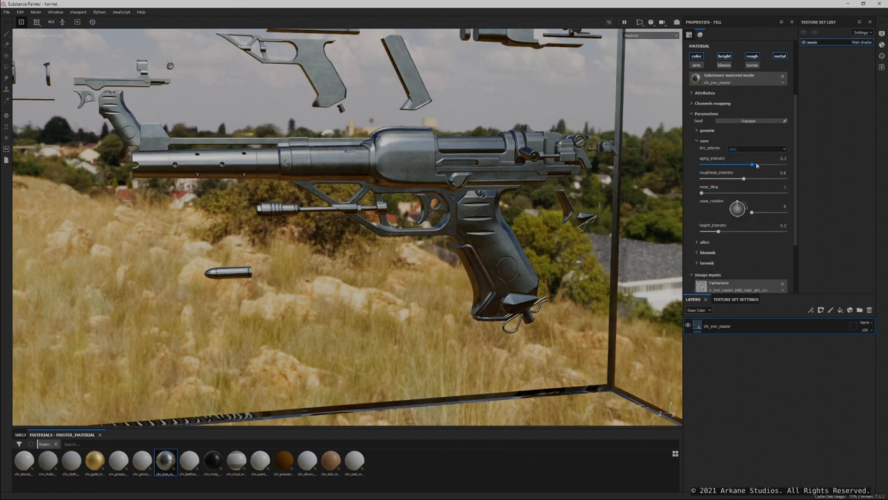
drag(751, 165, 786, 165)
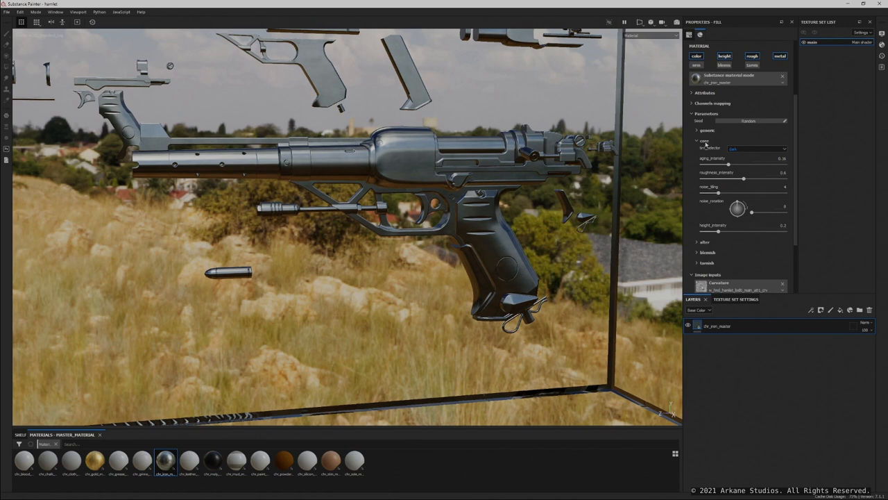
click(705, 151)
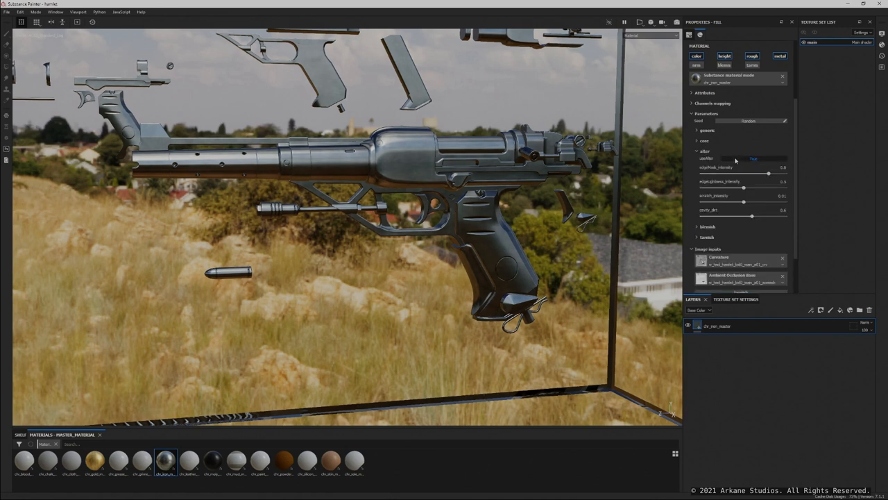
drag(742, 172, 767, 172)
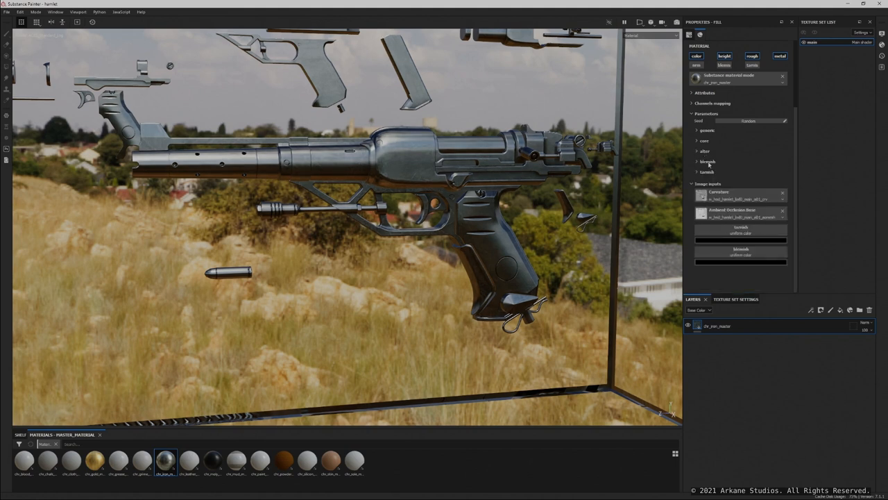
click(697, 171)
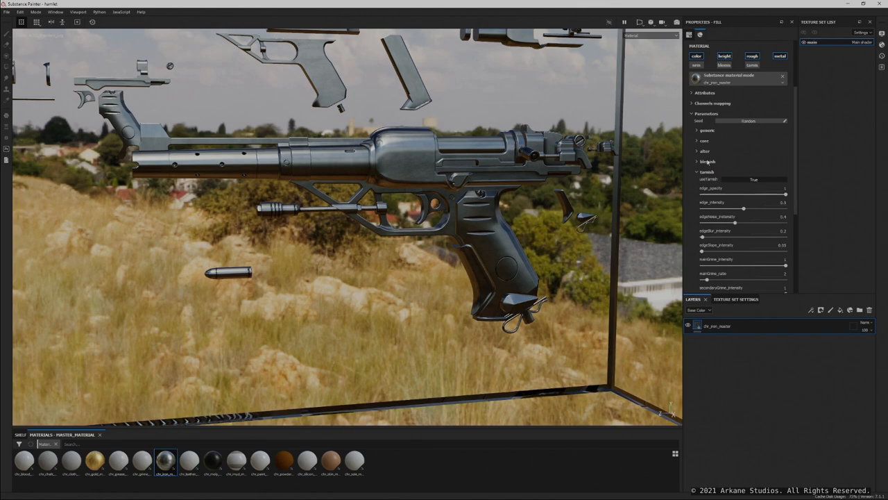
click(707, 161)
text(WEAR)
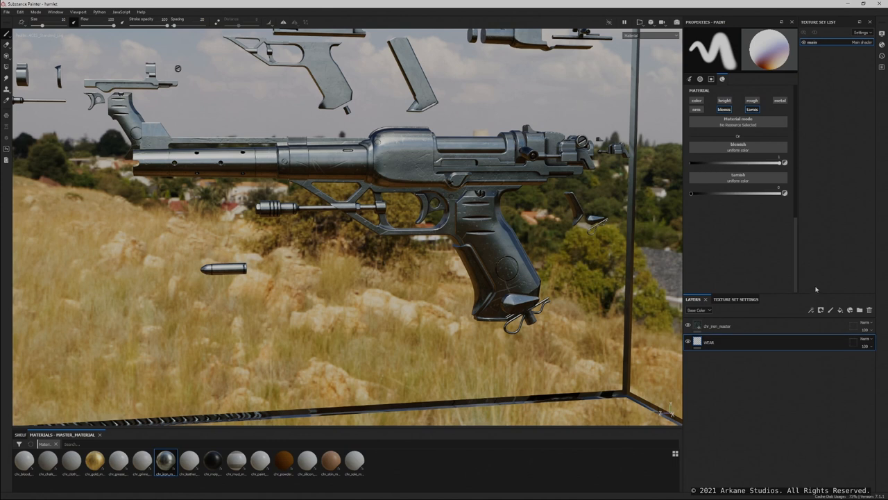
Add a Paint effect and an Anchor point to the WEAR layer
click(810, 310)
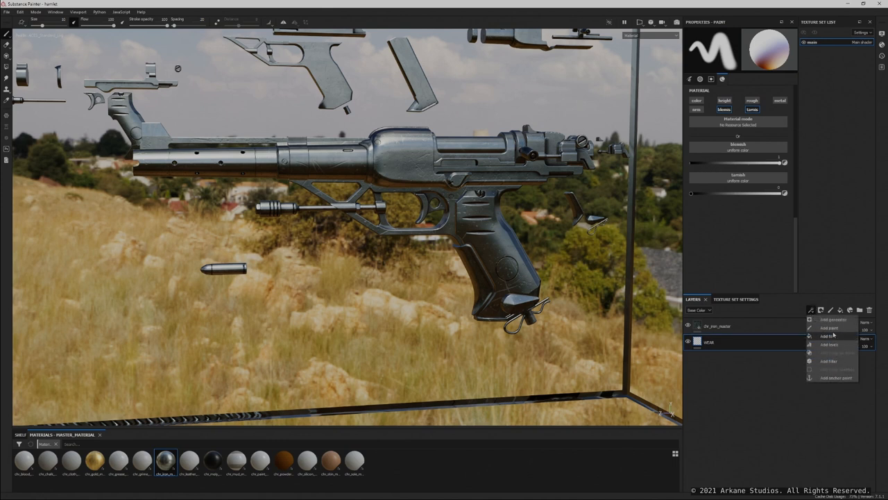
click(827, 328)
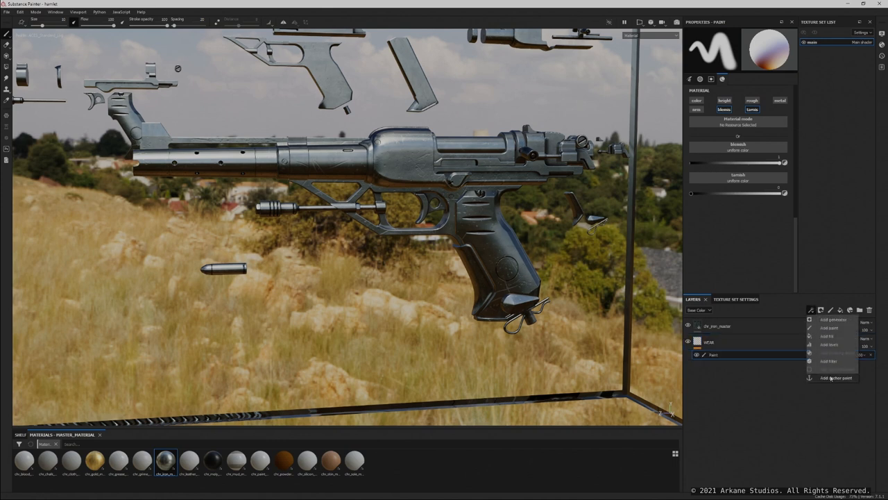
click(831, 377)
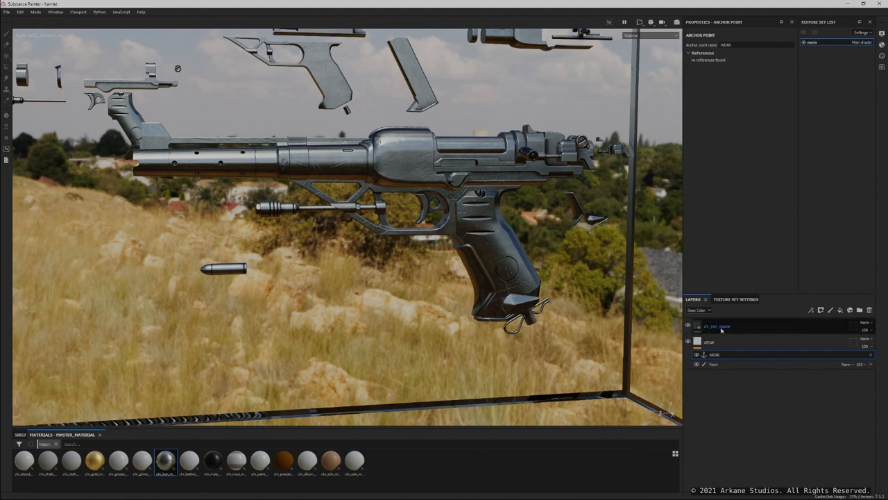
Set the iron master fill's tarnish image input to use the WEAR anchor
click(718, 326)
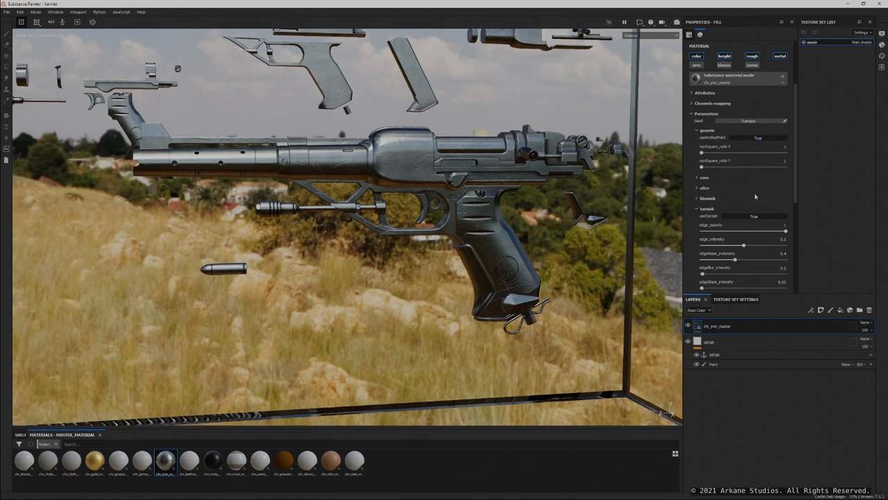
scroll(down, 3)
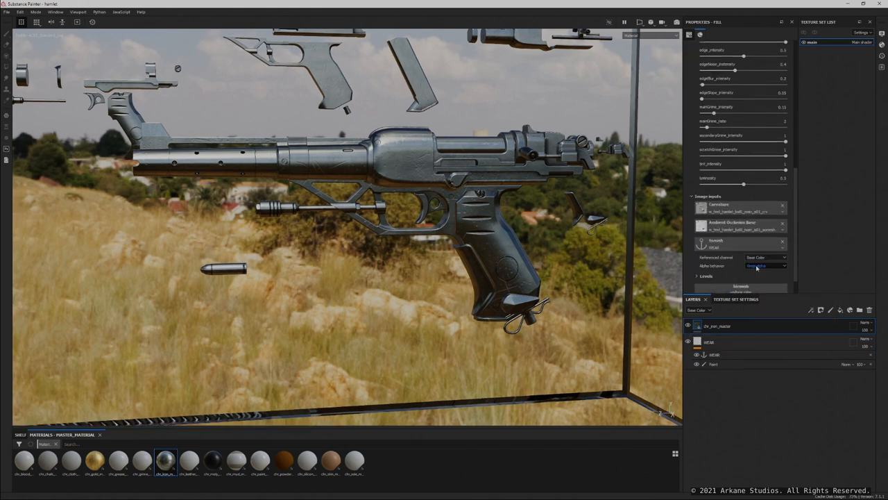
click(765, 257)
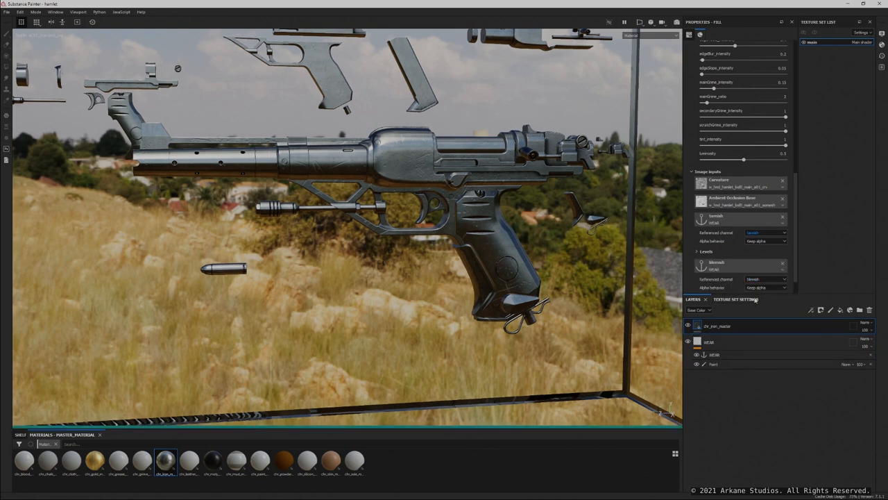
Check the pistol's Texture Set Settings, then switch to the jacket character project
click(726, 299)
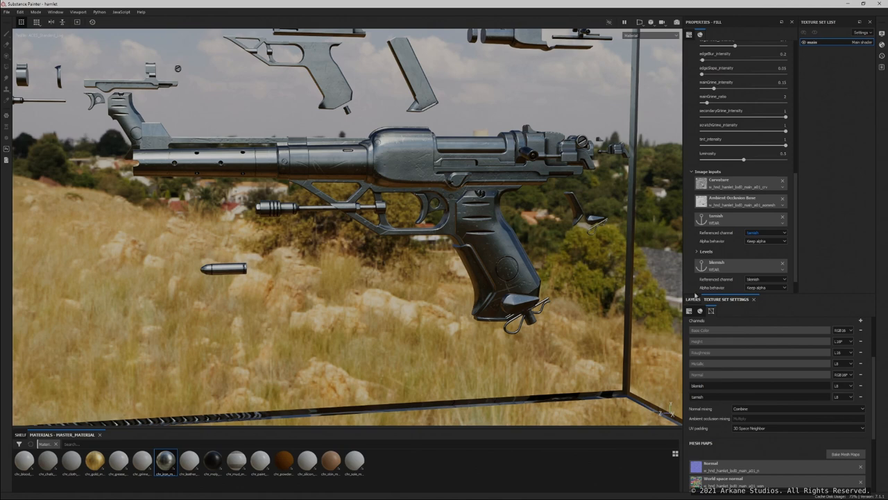
click(693, 299)
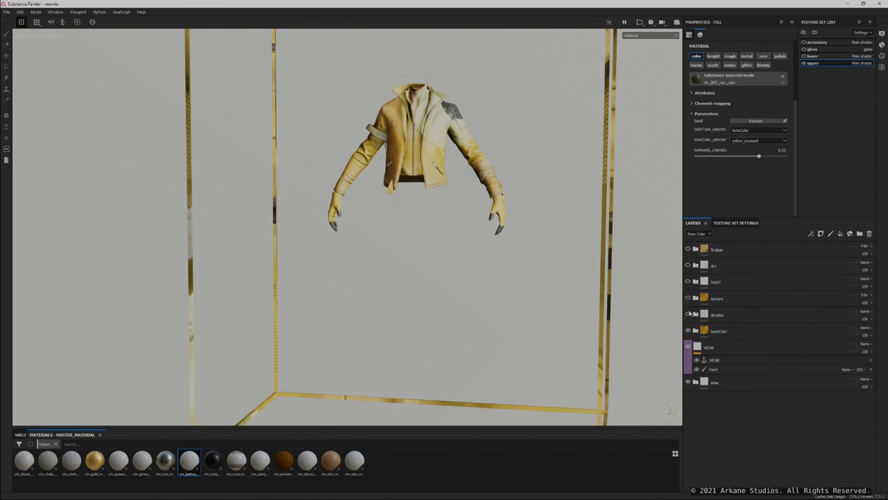
Expand the baseColor folder to show the jacket, shoulder, strap, bandage and gloves colour layers
click(716, 282)
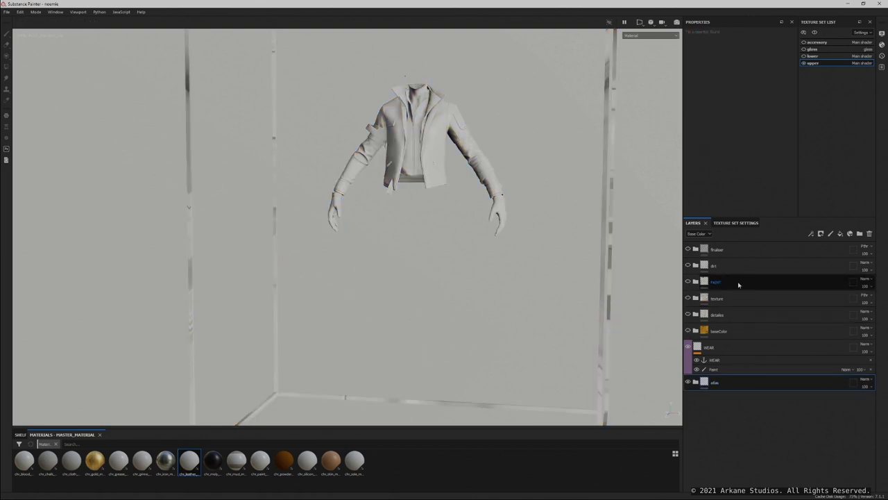
click(739, 282)
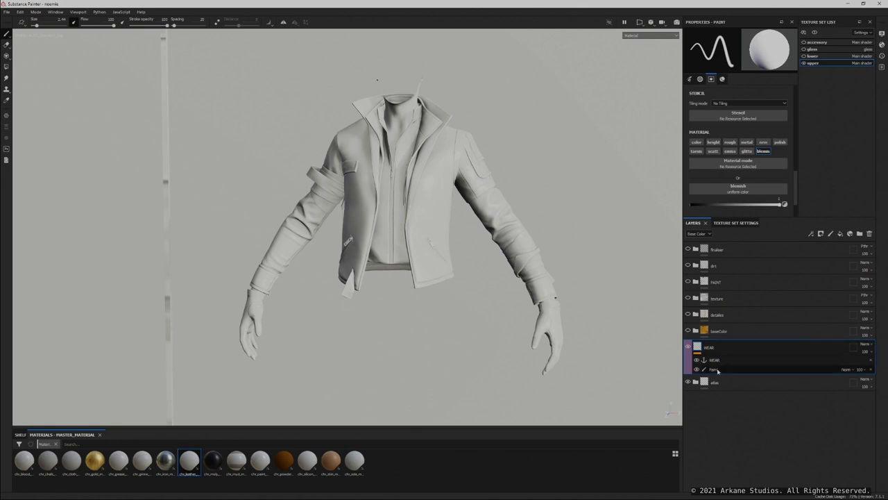
click(696, 347)
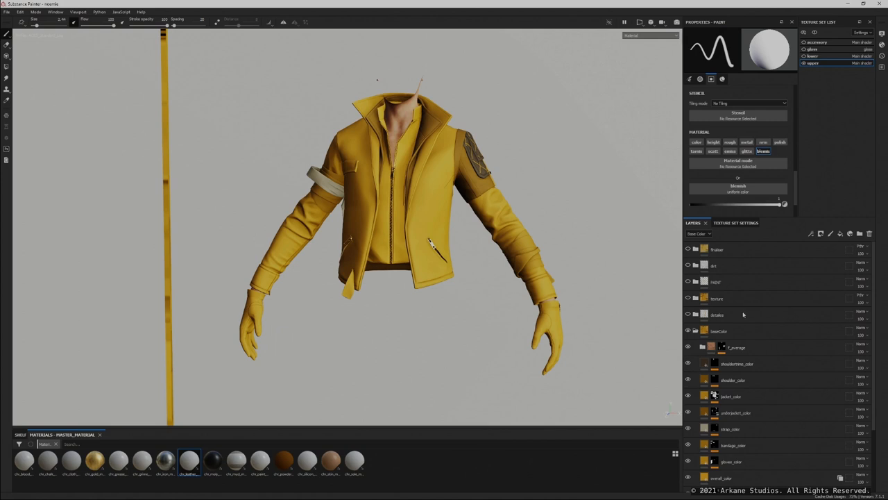
Try blue gloves and a red_brick jacket colour, then revert to yellow_mustard
scroll(down, 3)
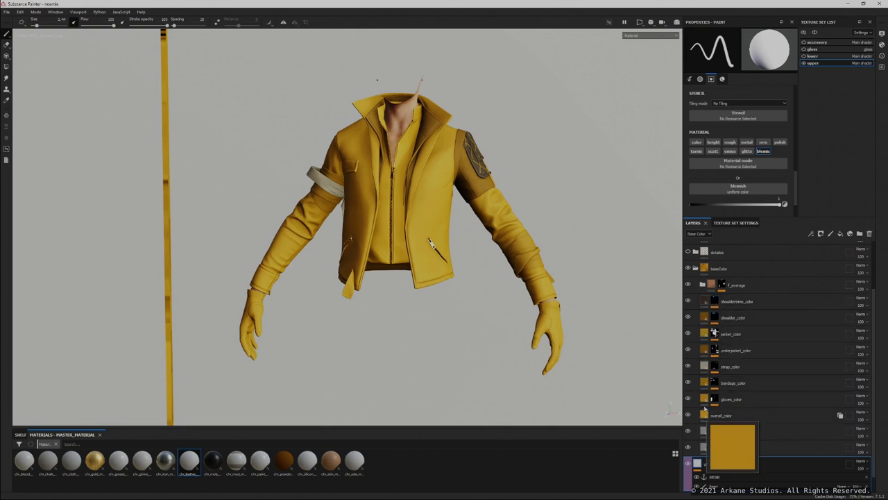
click(731, 399)
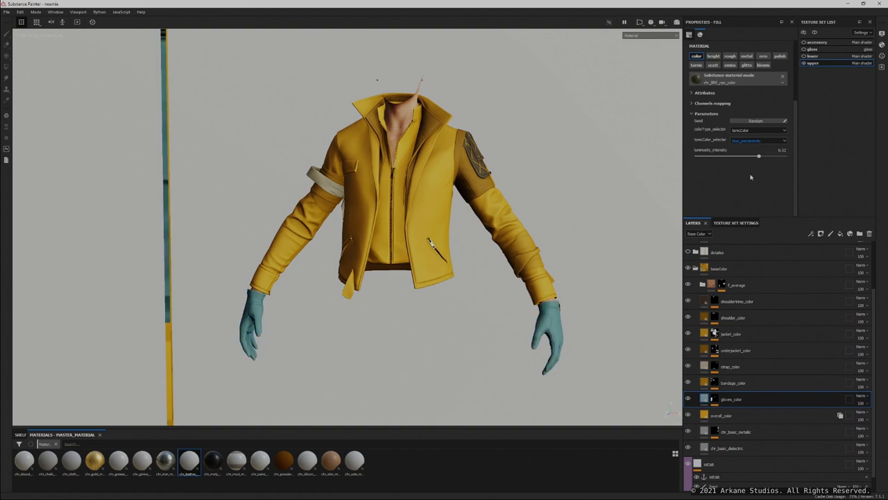
click(733, 382)
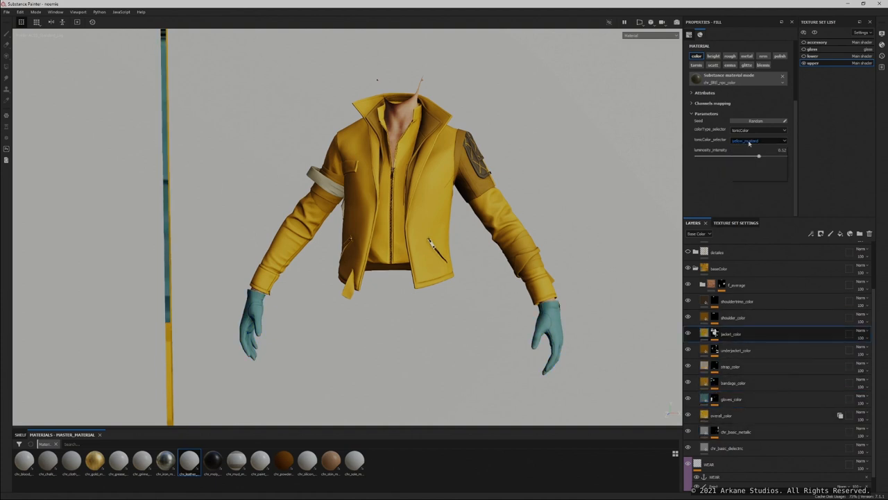
click(757, 140)
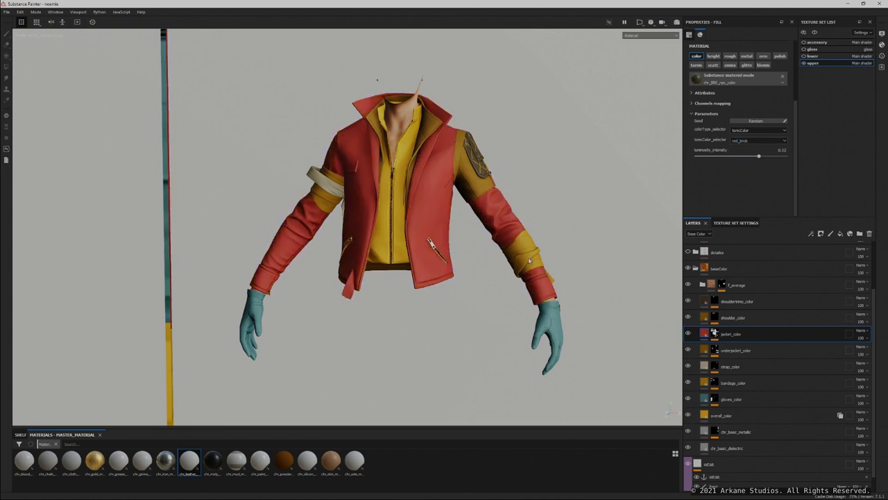
click(759, 140)
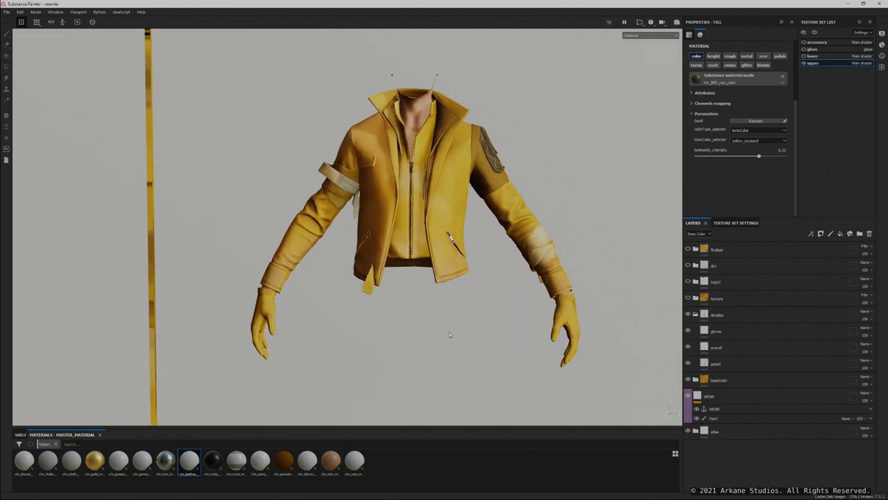
mouse_move(444, 327)
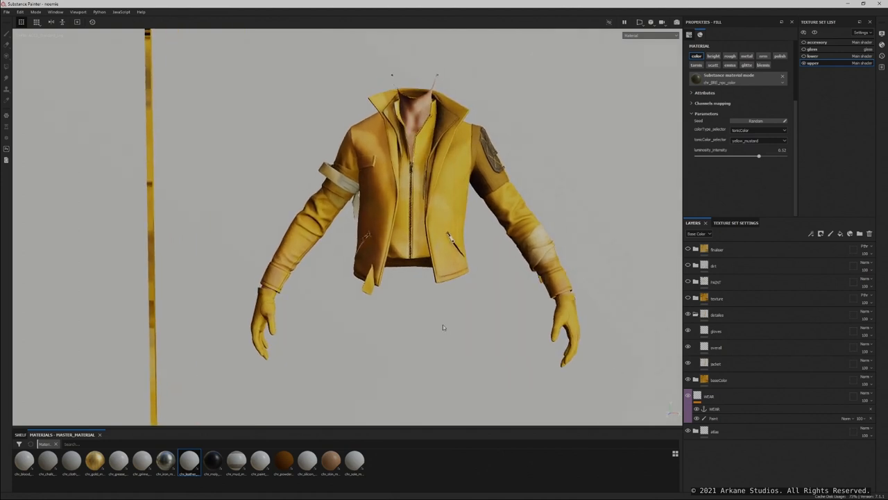
Rotate the jacket model to a slightly different viewing angle
drag(444, 327, 414, 305)
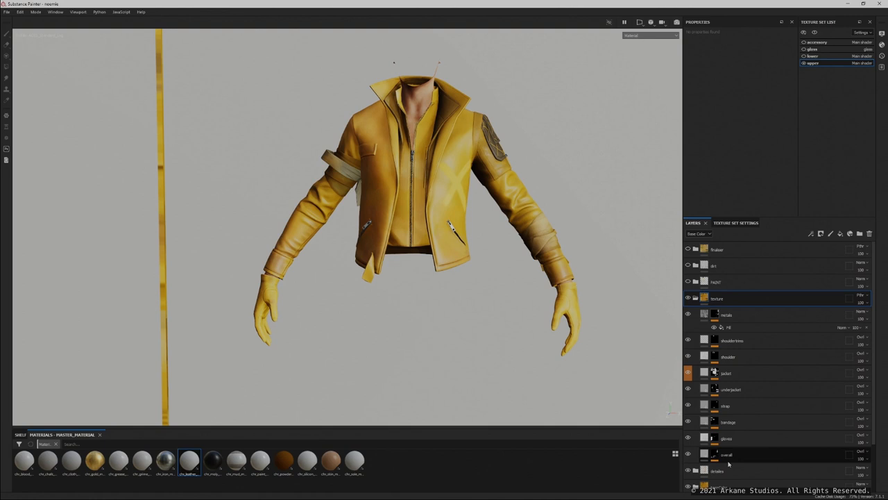
mouse_move(728, 463)
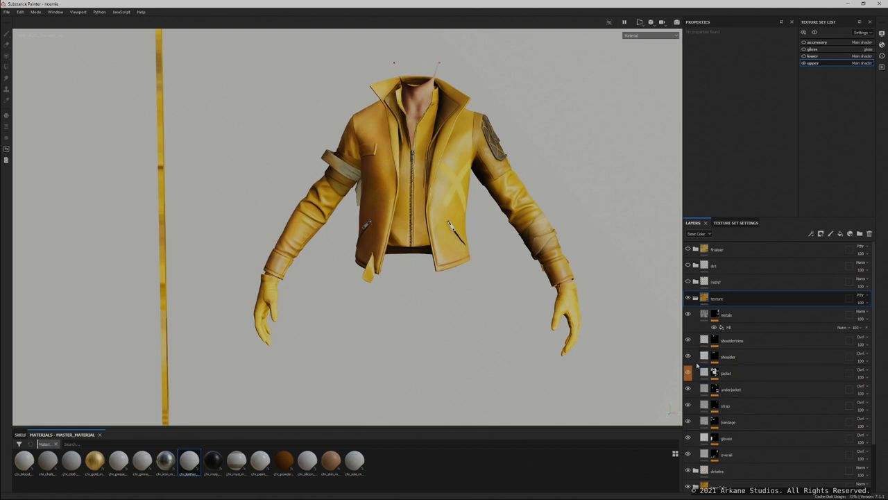
Select the jacket fill layer and set its leather material's useBlemish to True
click(725, 373)
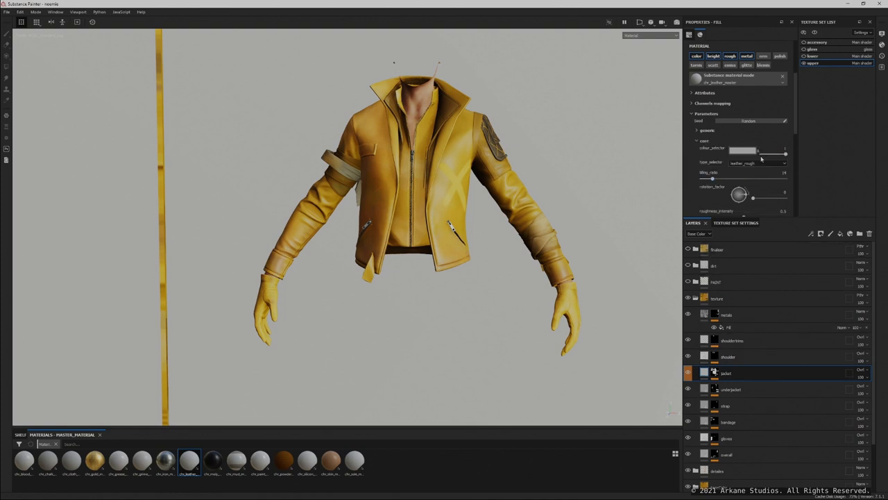
mouse_move(726, 149)
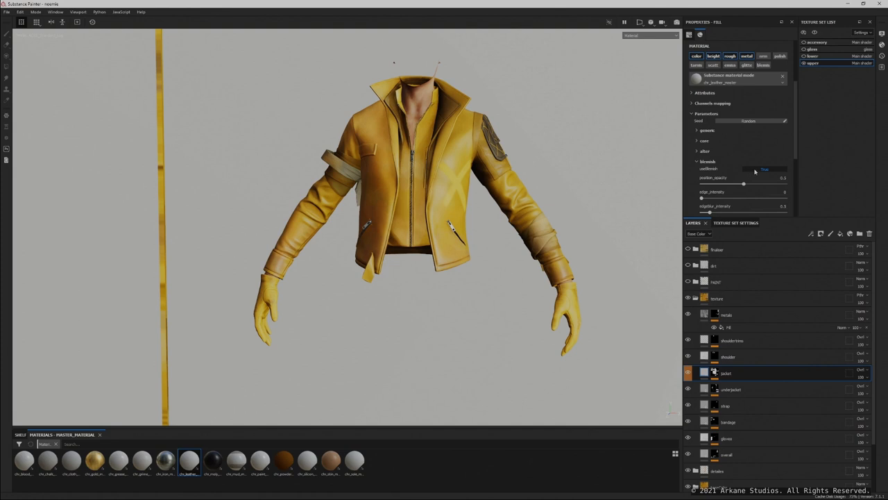
click(764, 168)
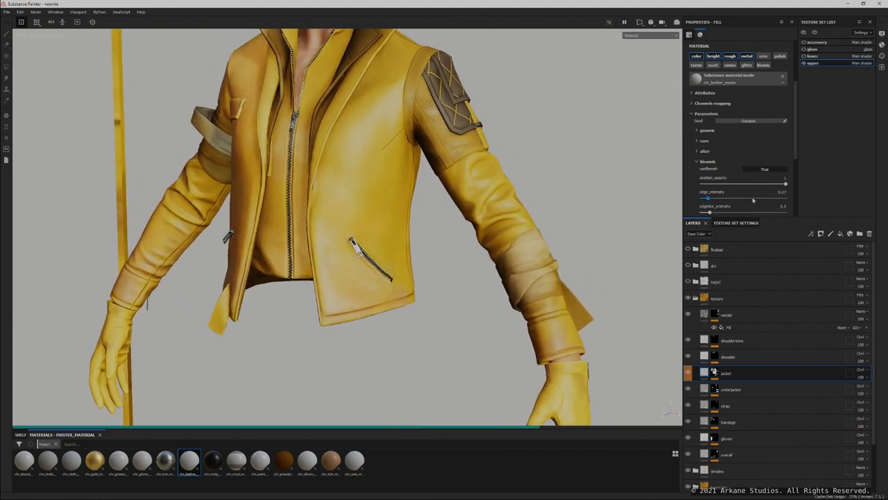
Swap the jacket to chr_cloth_master and raise blemish edge_opacity to 0.62
drag(709, 198, 729, 198)
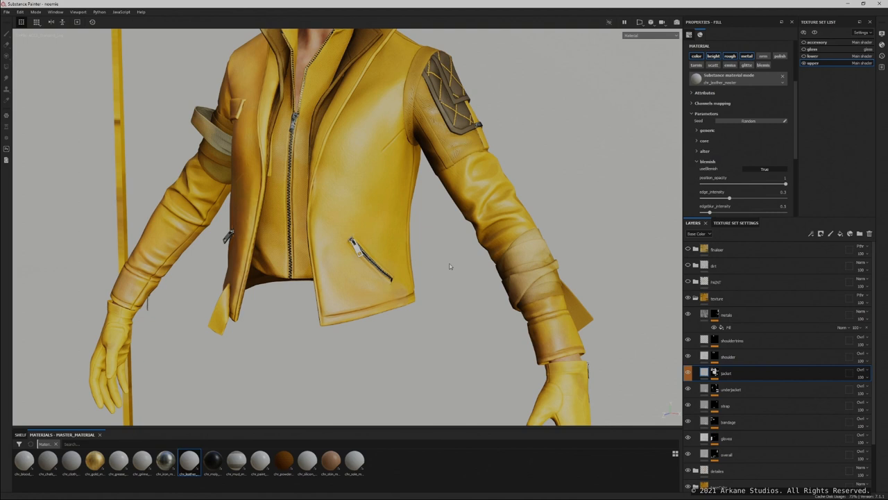
click(71, 460)
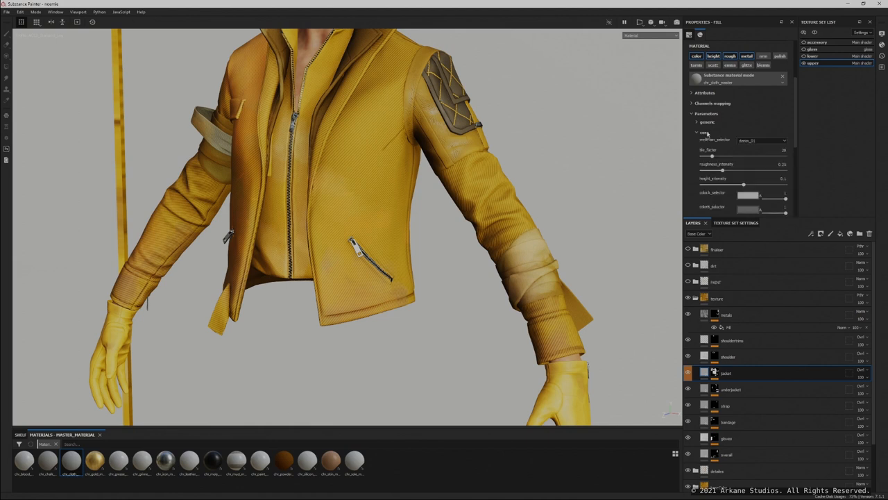
click(762, 140)
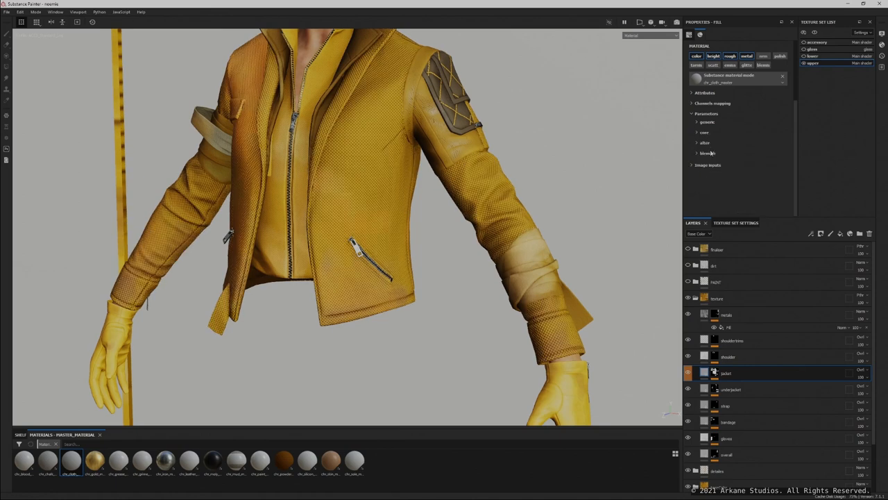
click(707, 153)
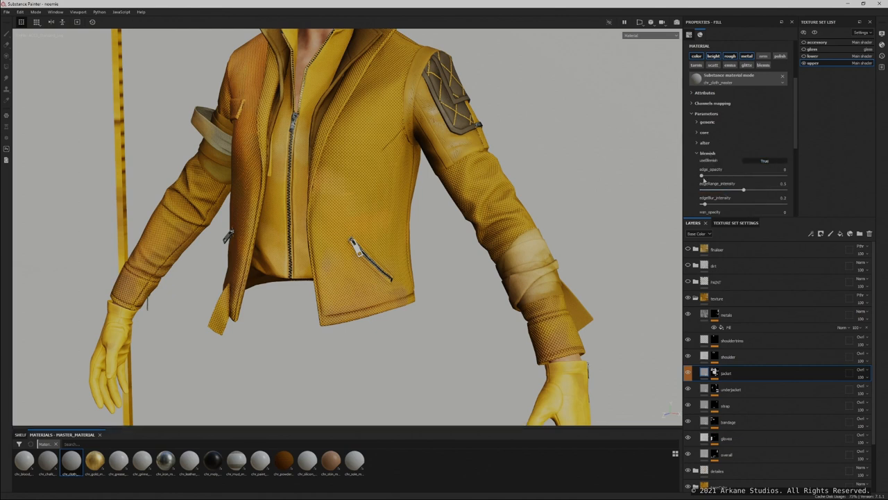
drag(705, 176, 767, 169)
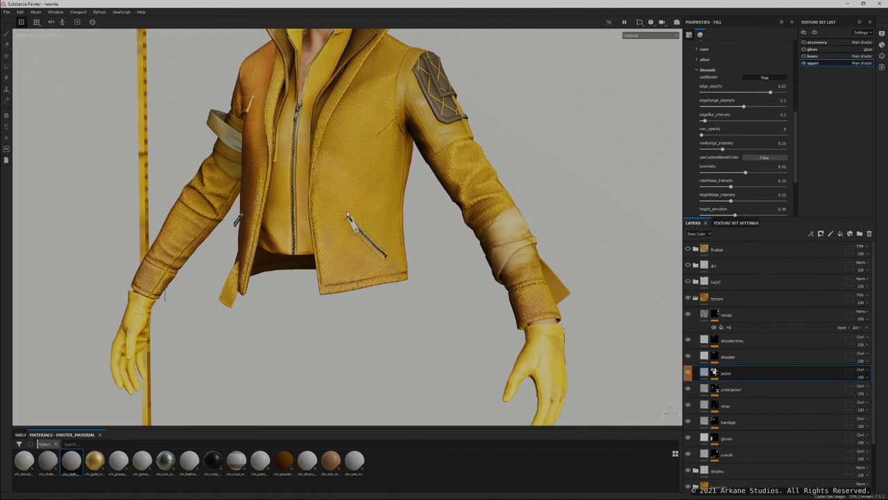
mouse_move(401, 207)
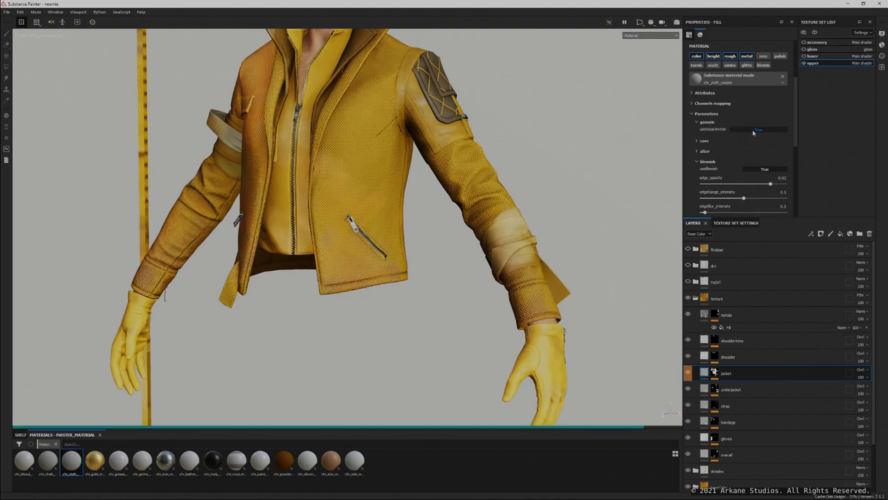
Change the blemish anchor input's Referenced channel in Image inputs
scroll(down, 3)
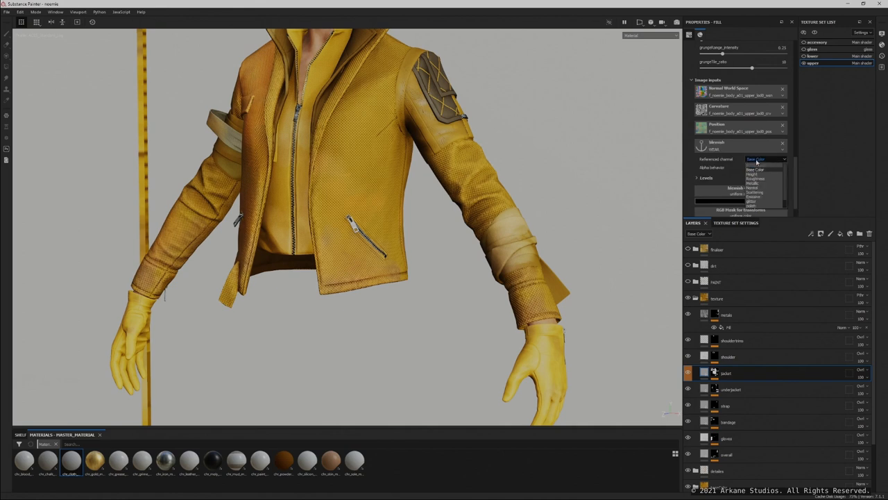
click(752, 168)
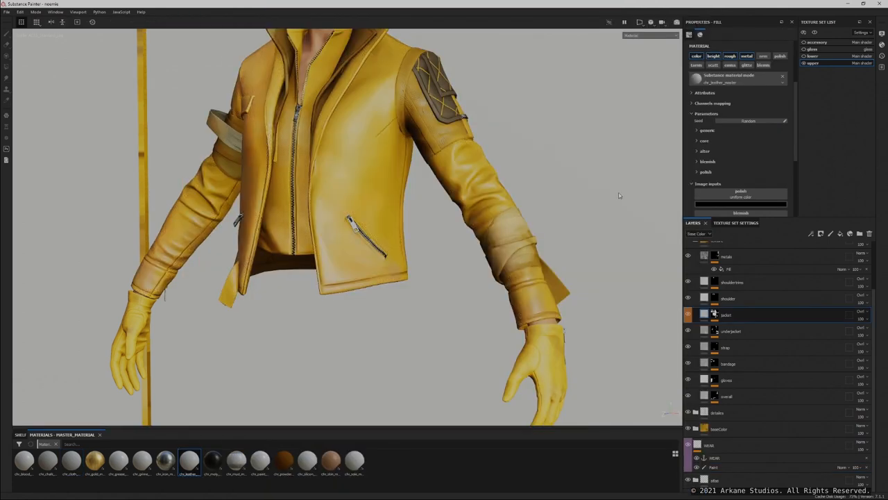
Set the jacket fill's WEAR anchor Referenced channel to Base Color
click(707, 130)
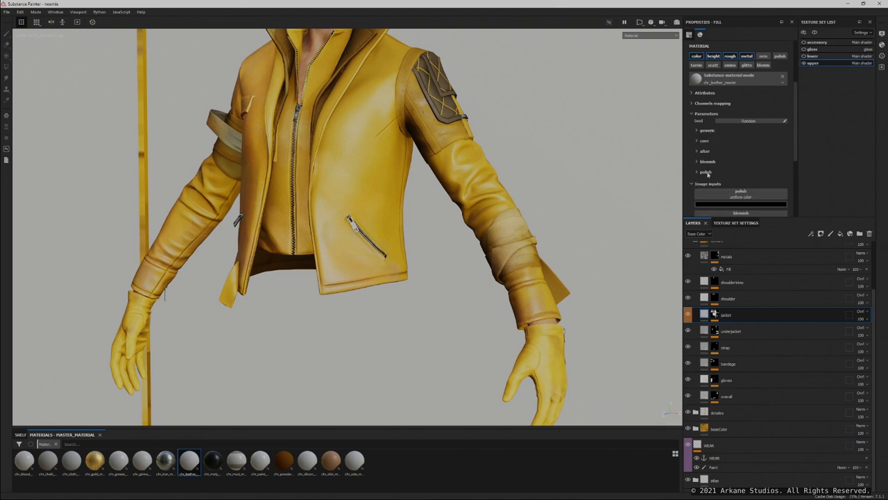
click(707, 160)
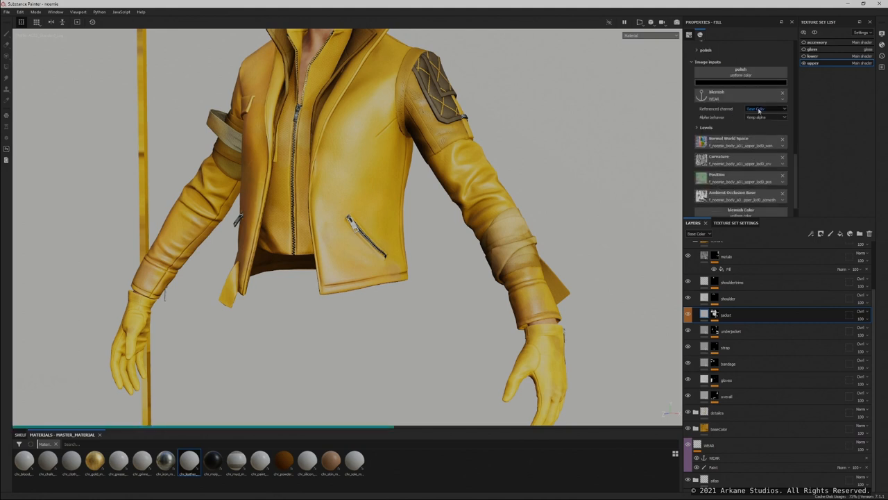
click(765, 109)
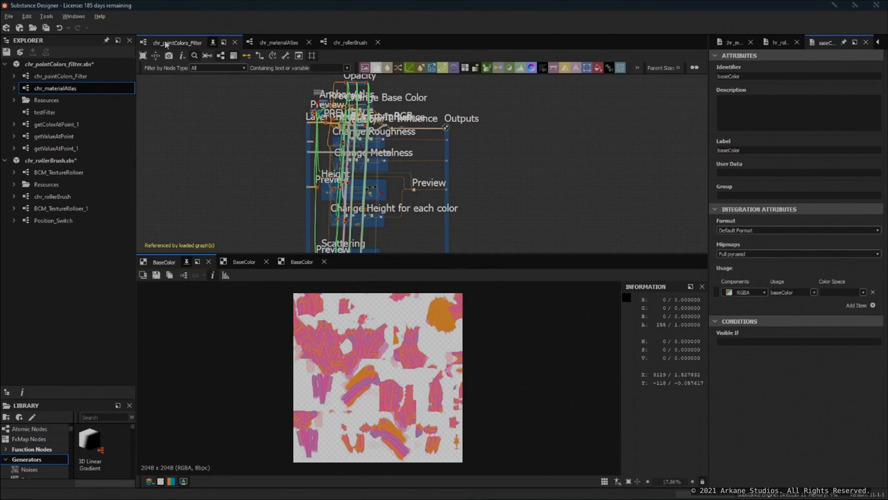
Switch the graph view to the chr_paintColors_Filter graph
click(257, 43)
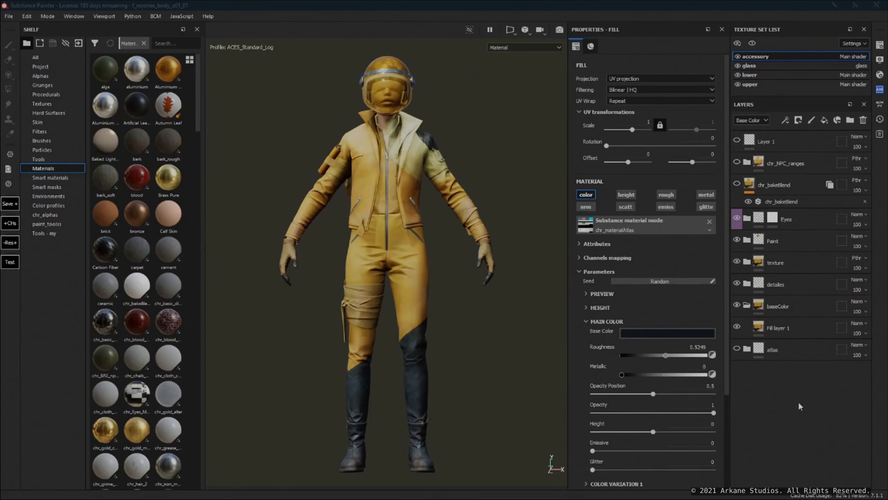
mouse_move(748, 352)
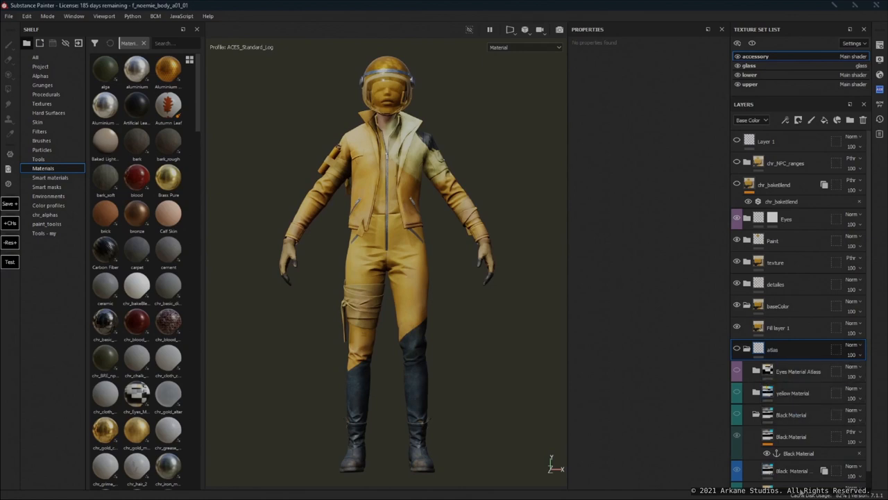
Set the atlas Black Material fill's base colour to blue, then select the yellow Mask Material
click(772, 348)
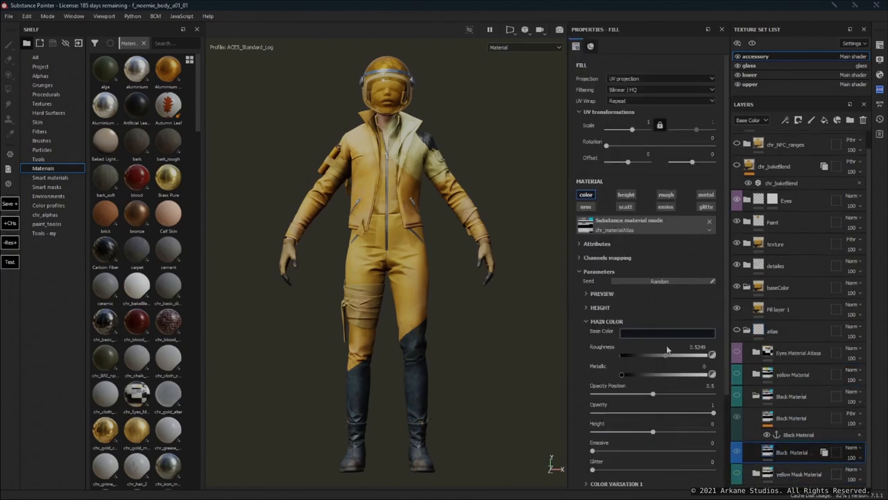
scroll(down, 3)
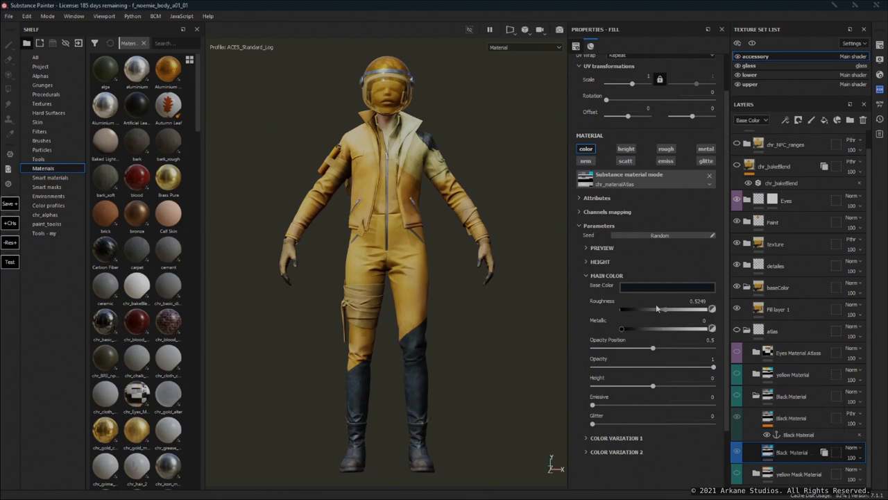
click(667, 285)
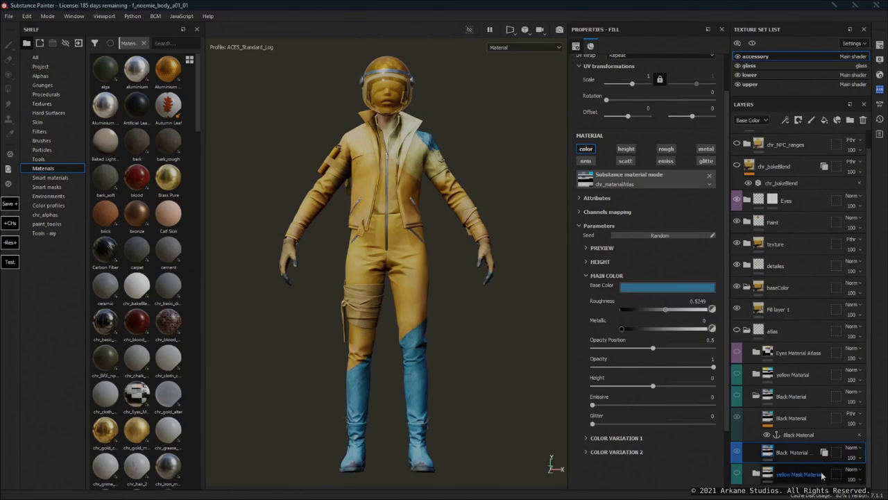
click(792, 451)
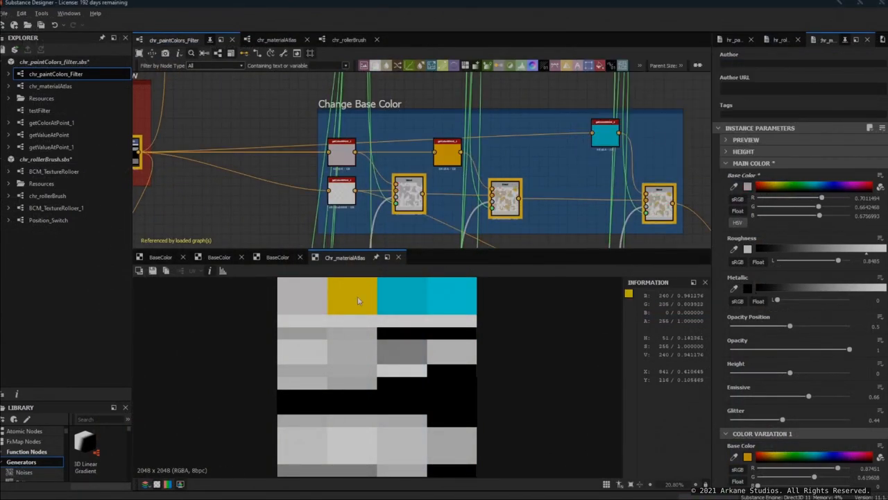
Sample the yellow swatch in the chr_materialAtlas texture to read its values
click(340, 149)
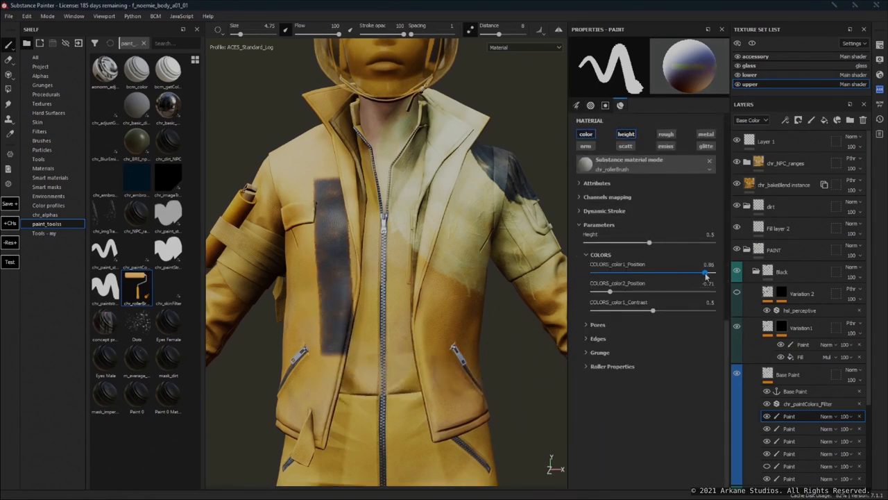
Set roller brush color2 position to -0.95, expand Pores, and paint a chest stroke
drag(704, 271, 712, 271)
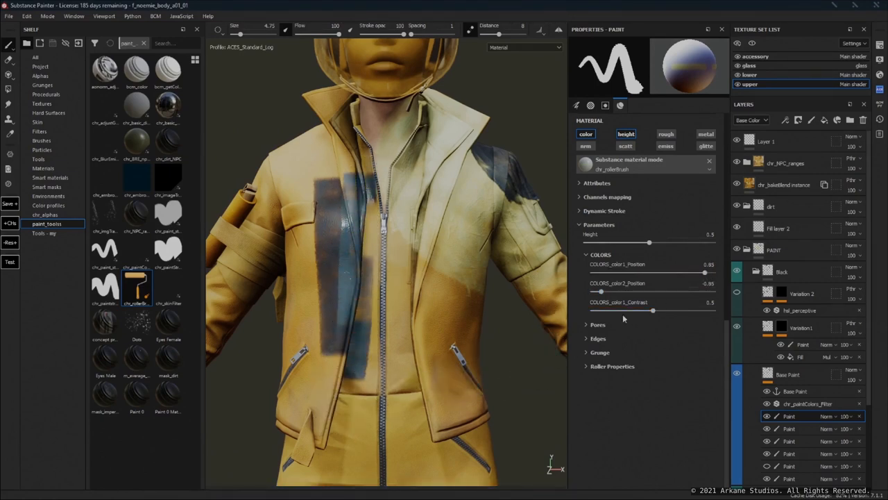
click(598, 324)
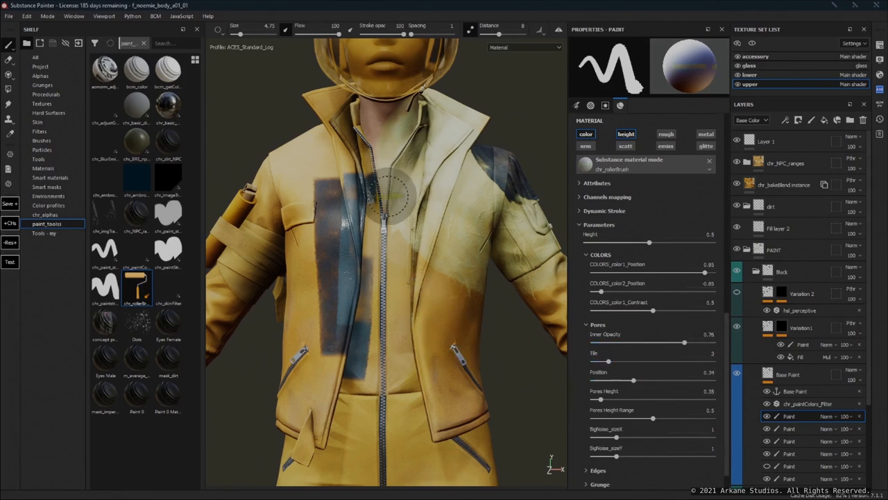
drag(385, 201, 374, 399)
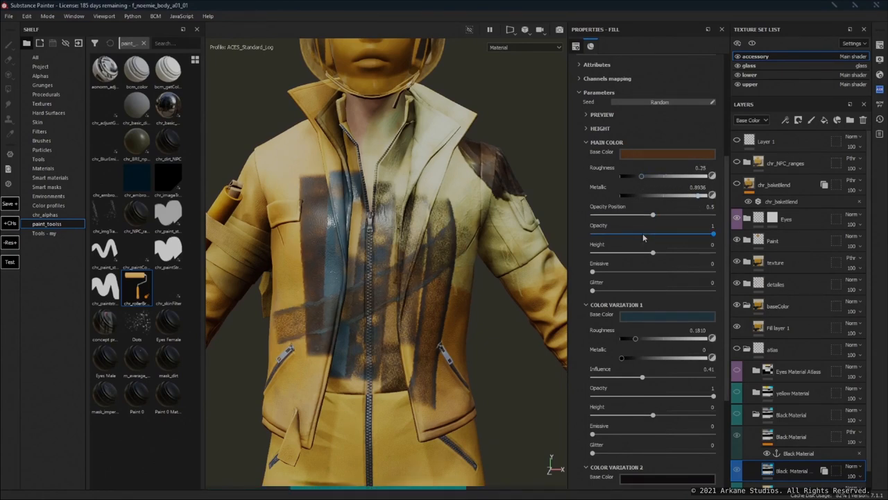
click(666, 314)
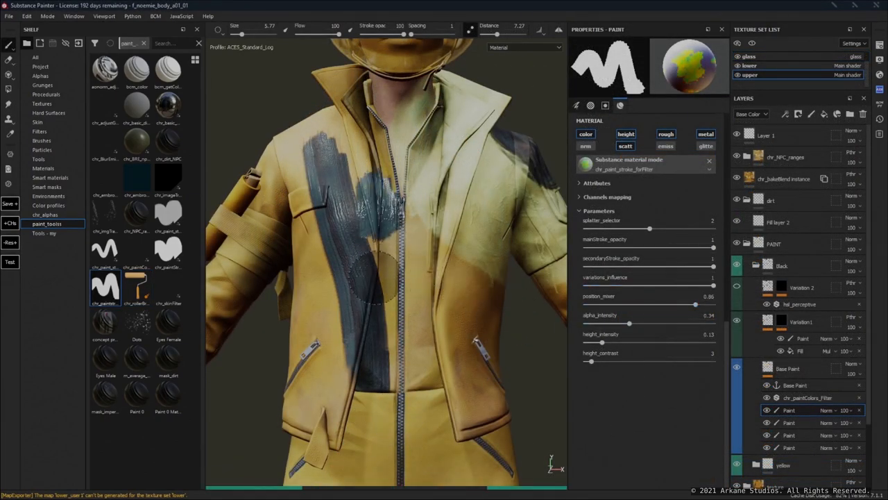
Paint dark strokes down the jacket front and over the chest
drag(711, 247, 648, 248)
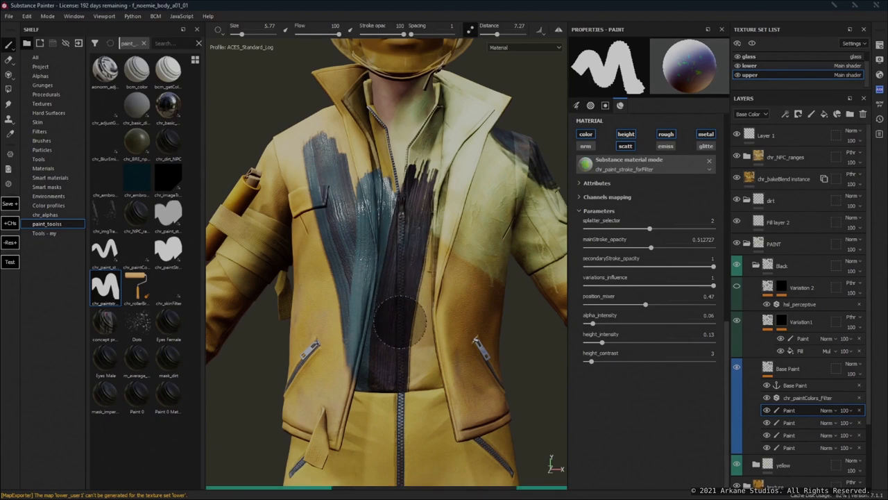
drag(648, 286, 713, 285)
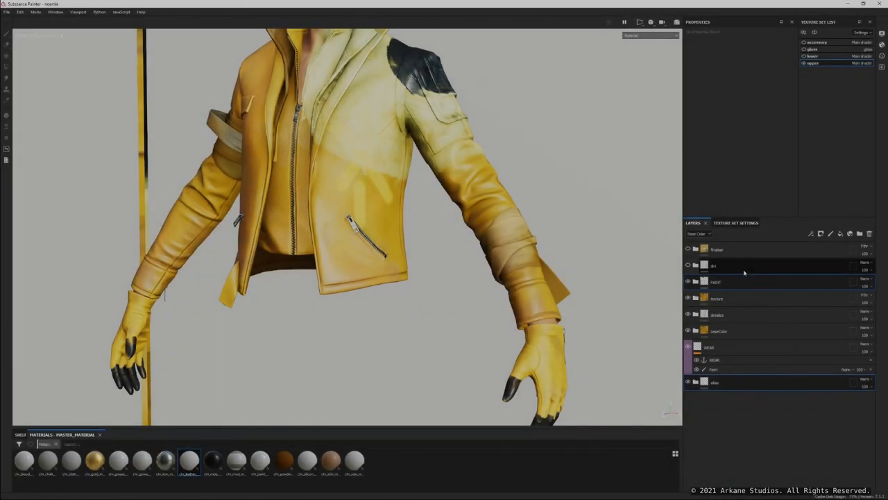
Select the dirt folder and switch its visibility on
click(687, 265)
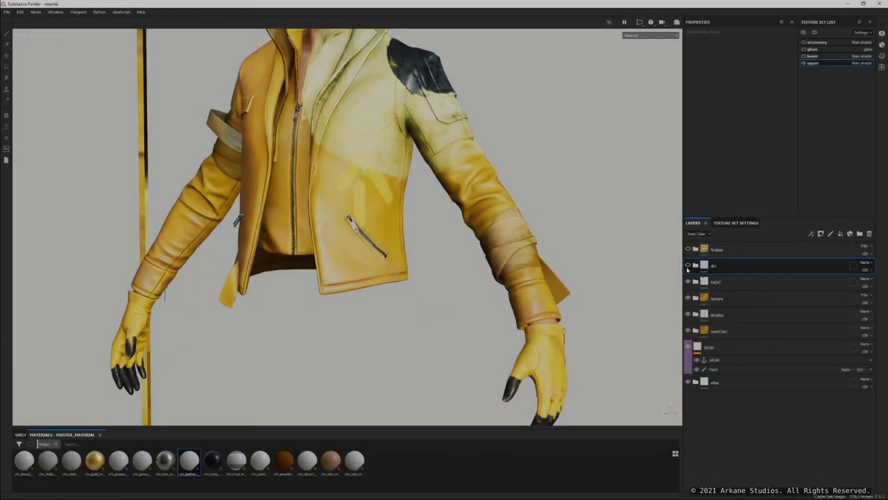
click(687, 265)
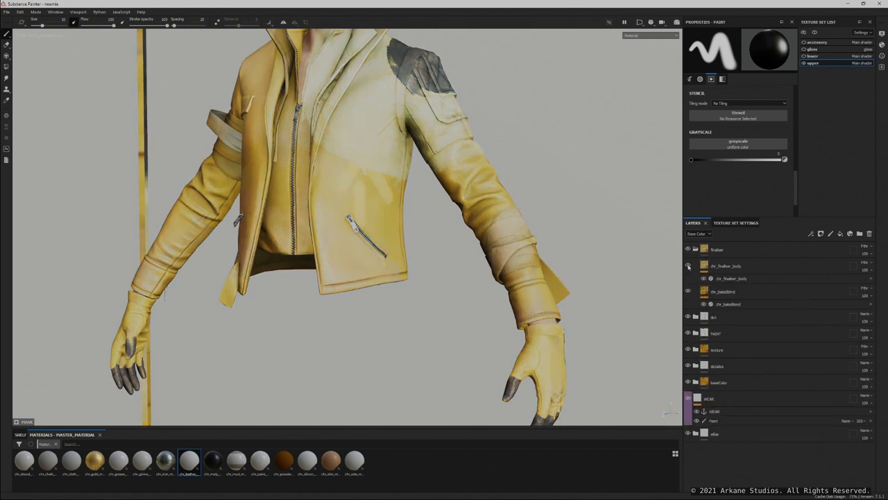
Set chr_bakeBlend ambient intensity to 0.15 and complementary intensity to 1
click(729, 304)
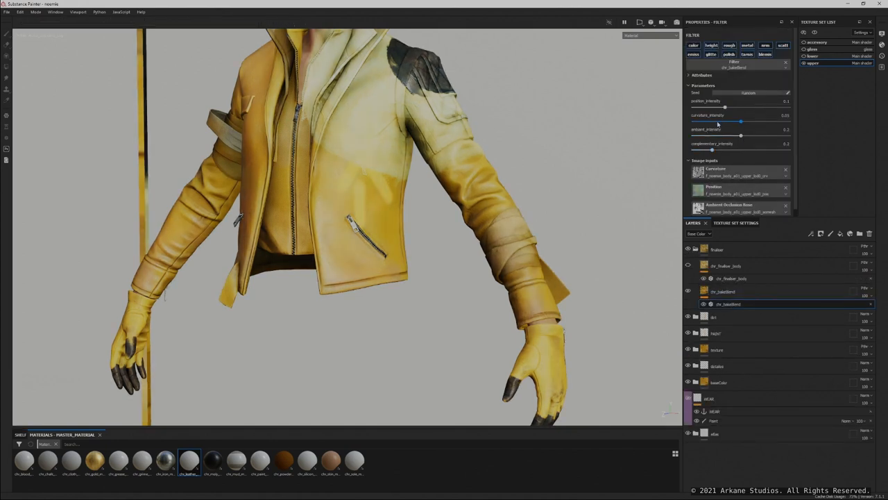
drag(740, 121, 694, 121)
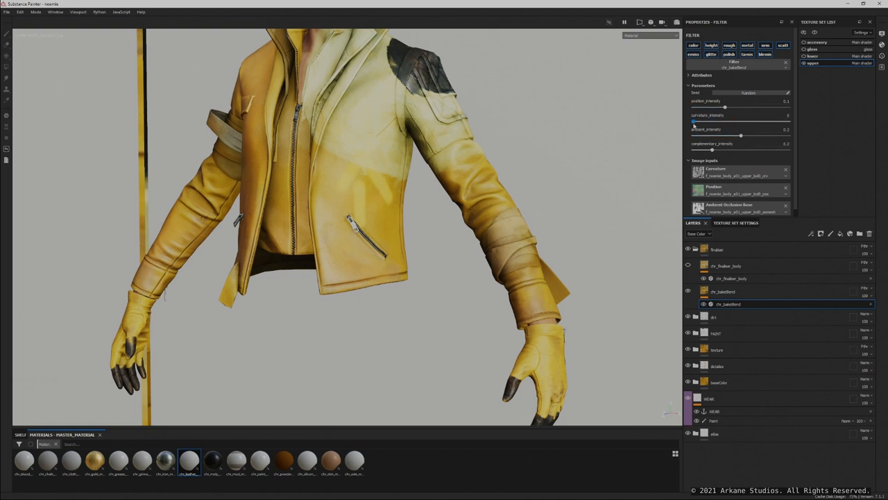
drag(694, 121, 768, 121)
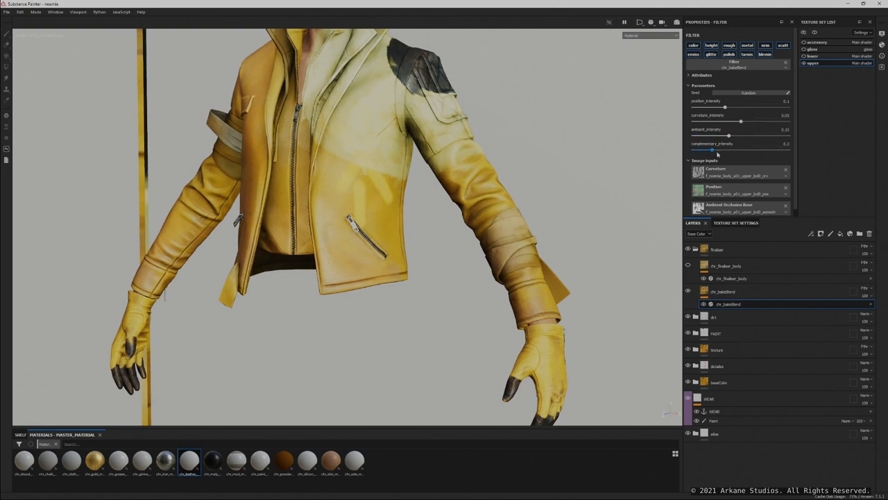
drag(710, 149, 787, 149)
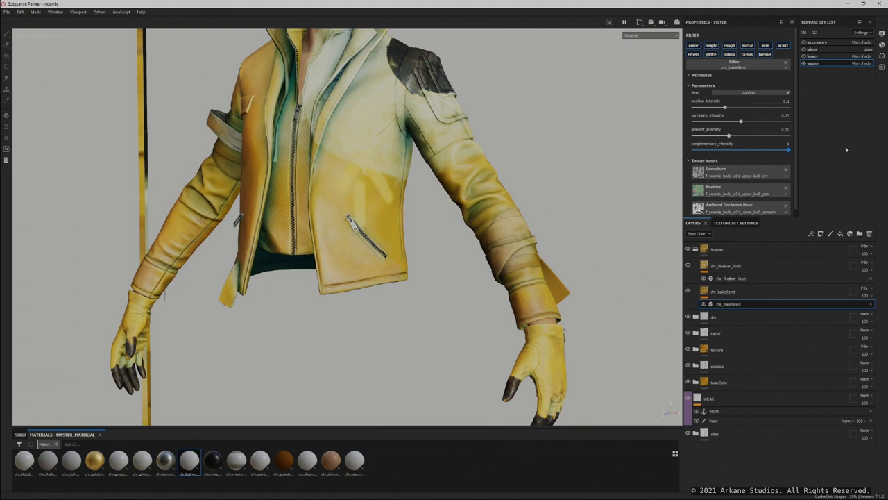
drag(788, 149, 748, 150)
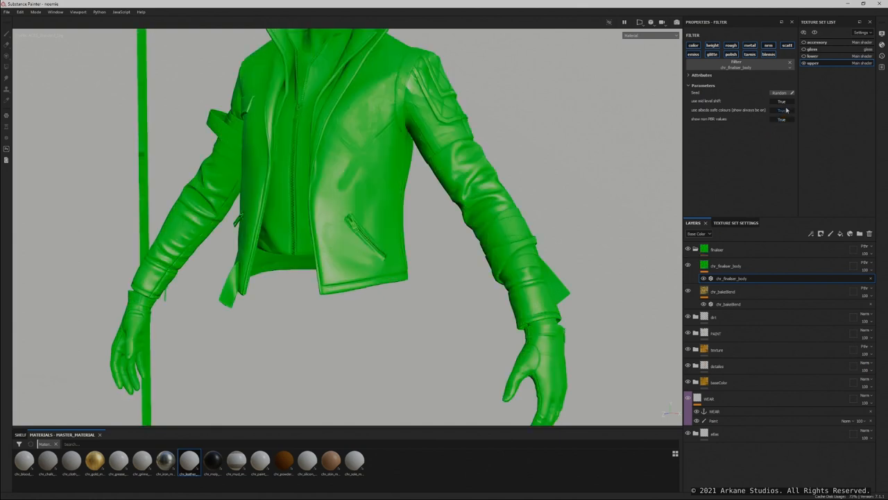
Toggle the body finalizer's 'use red level shift' to False, then back to True
click(782, 100)
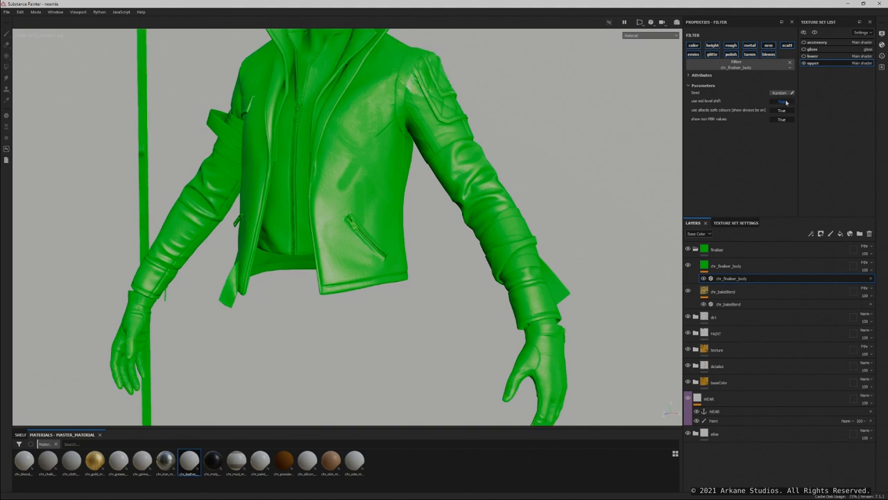
click(782, 101)
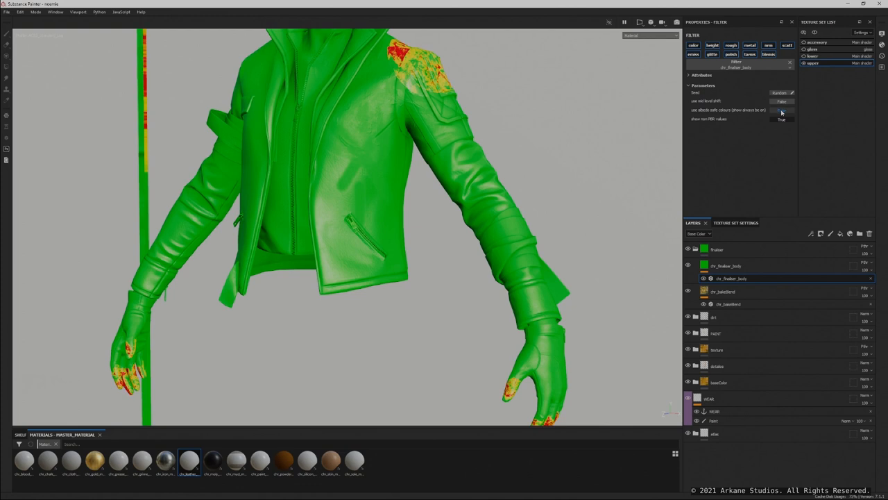
click(781, 110)
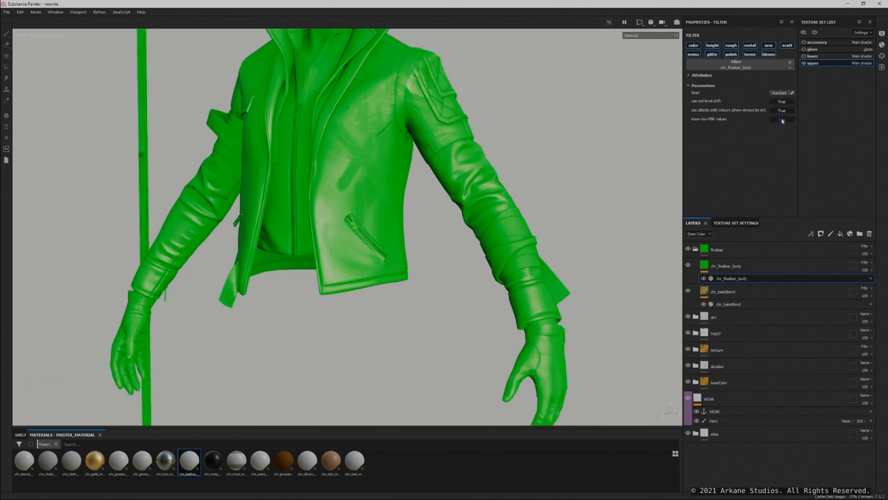